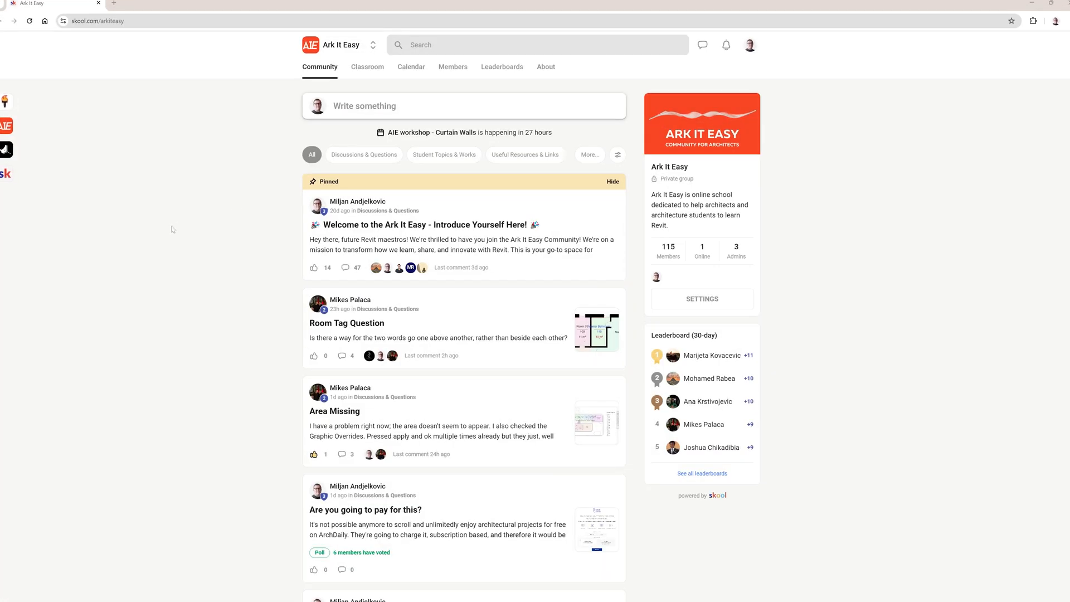
# Step: Bring up the Revit project with the L1 - Architectural floor plan showing the curved wall
pyautogui.click(367, 67)
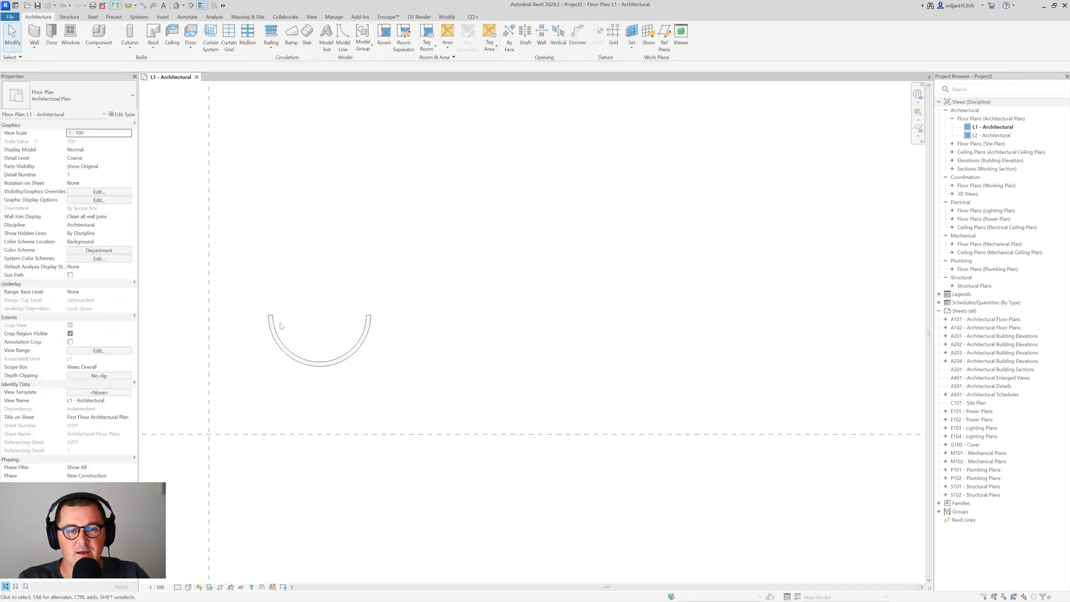
# Step: Give the curved wall an Unconnected Height of 3000 and show it in the 3D view
pyautogui.click(319, 355)
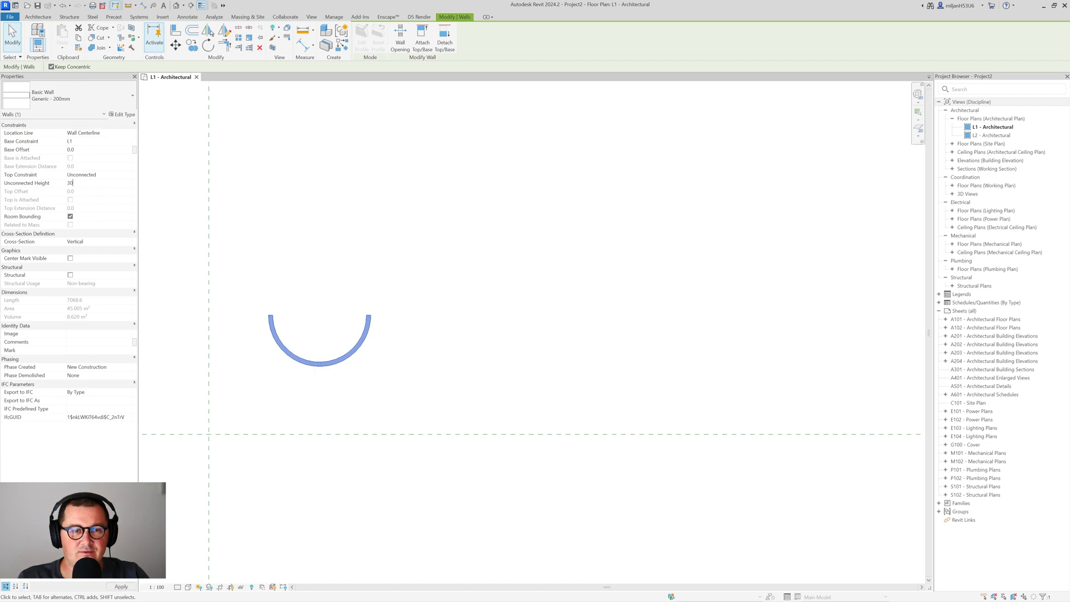
pyautogui.write('3000.0')
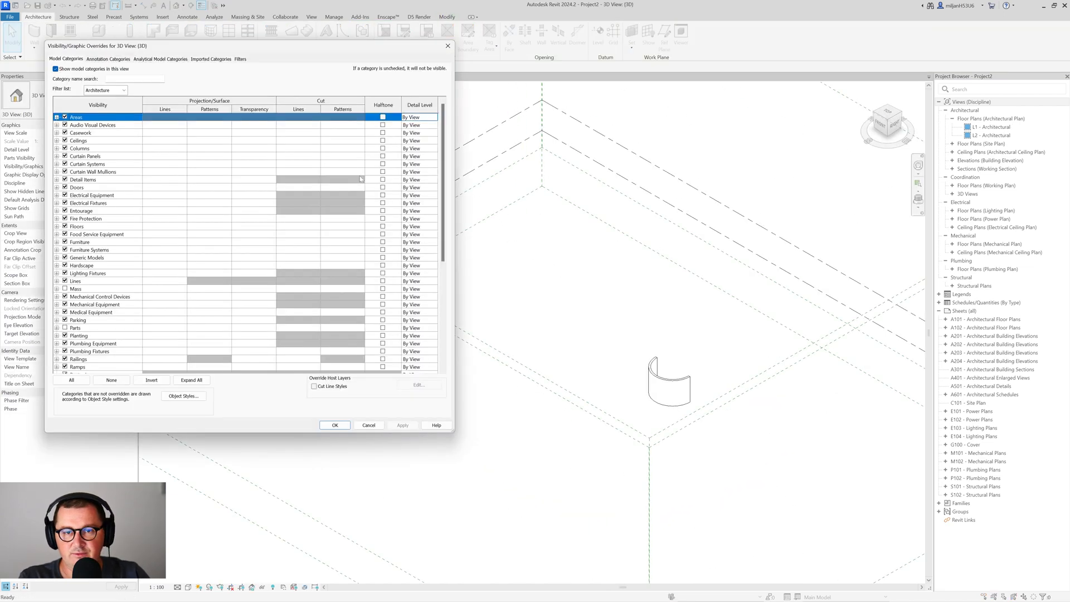
pyautogui.click(107, 59)
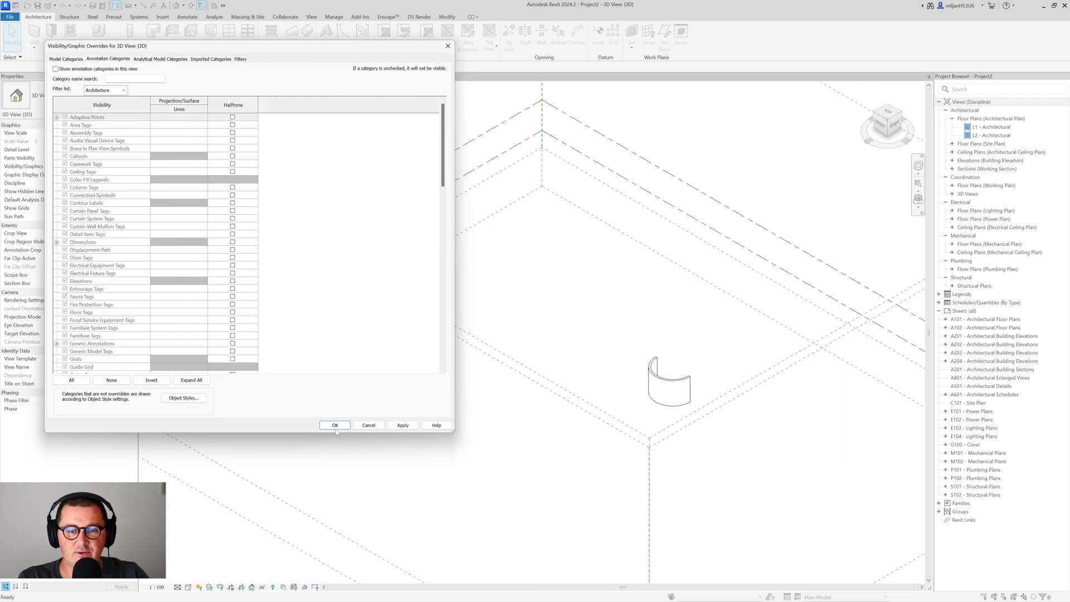
pyautogui.click(335, 424)
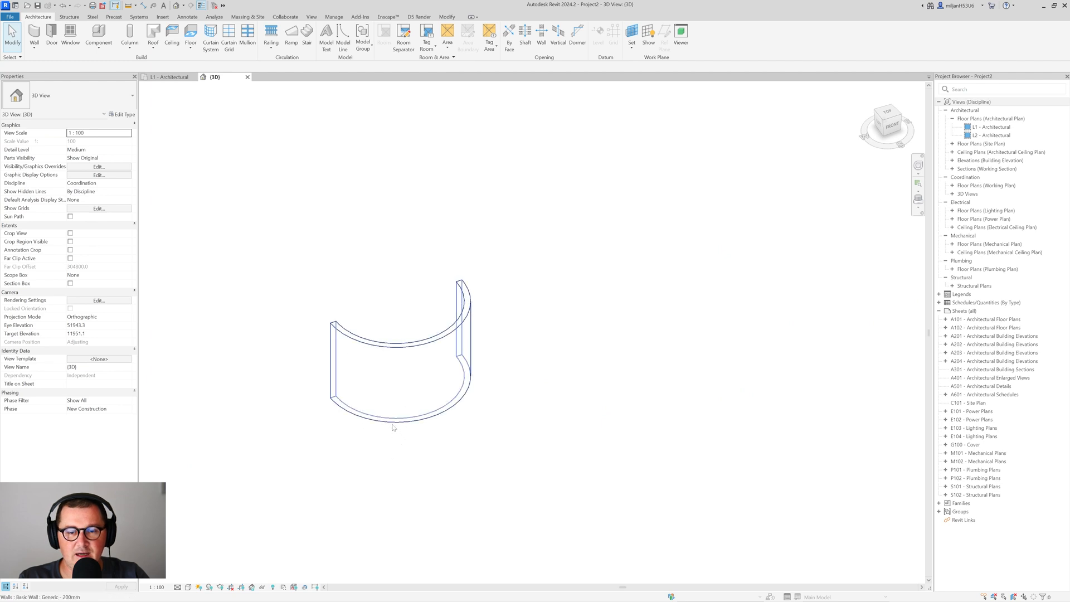
# Step: Change the curved wall to Curtain Wall: Not Defined and bring up its type properties
pyautogui.click(399, 341)
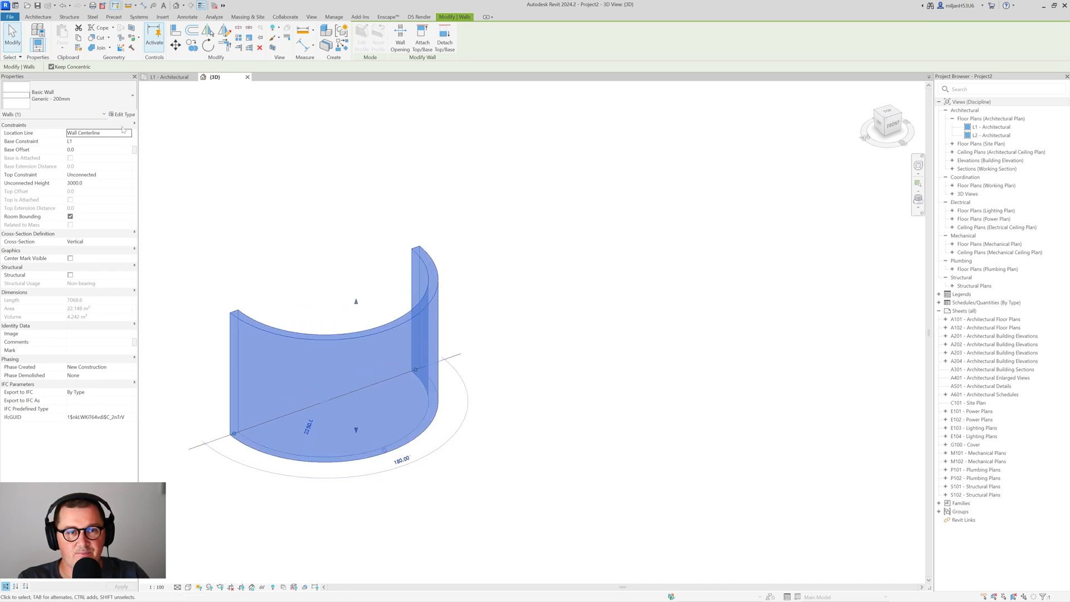
pyautogui.click(130, 95)
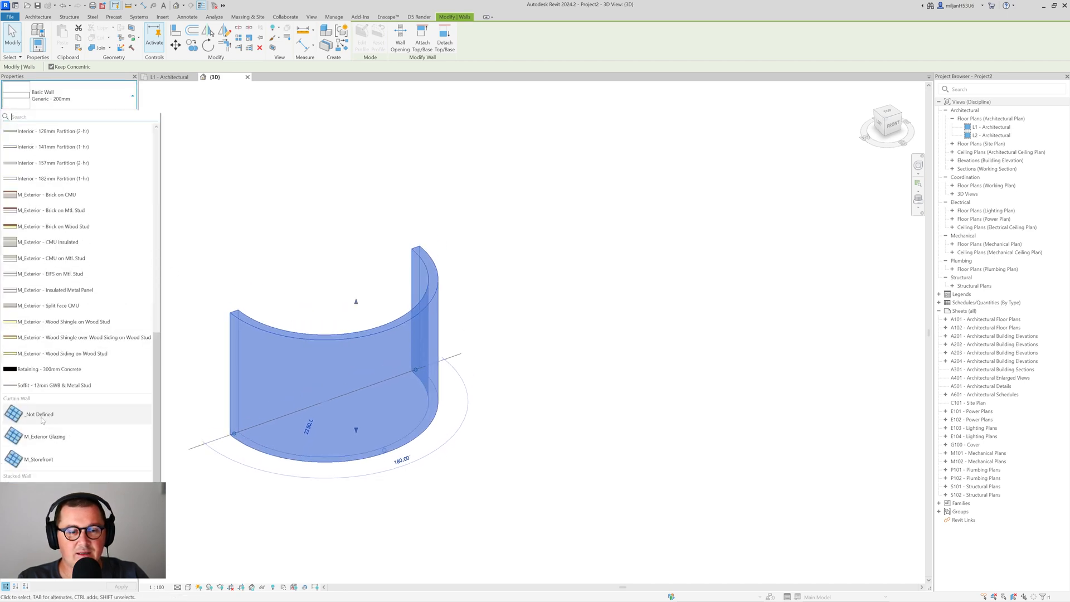
pyautogui.click(39, 413)
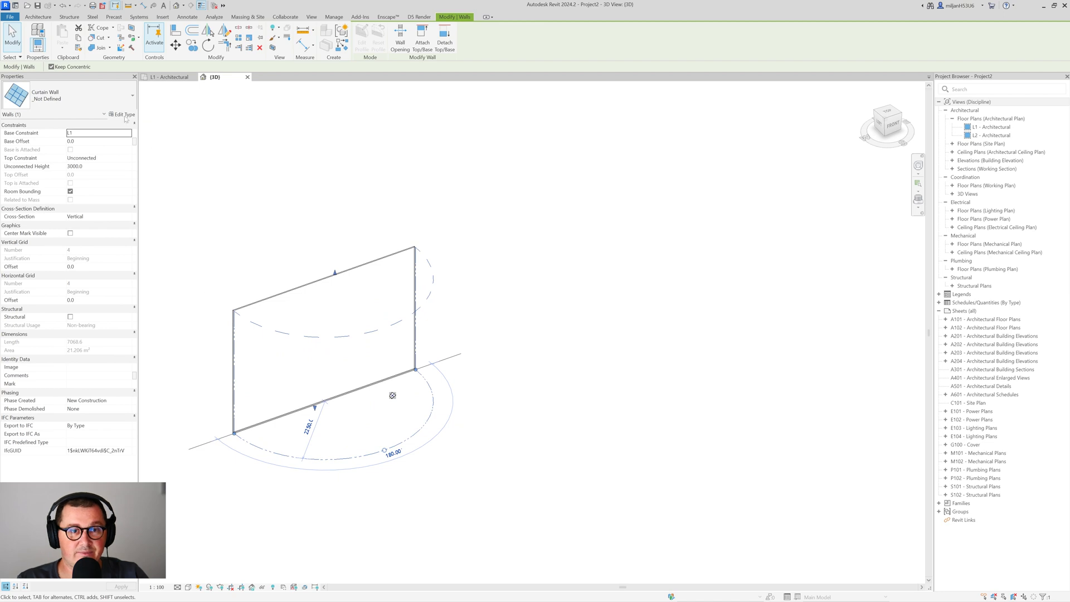
pyautogui.click(126, 114)
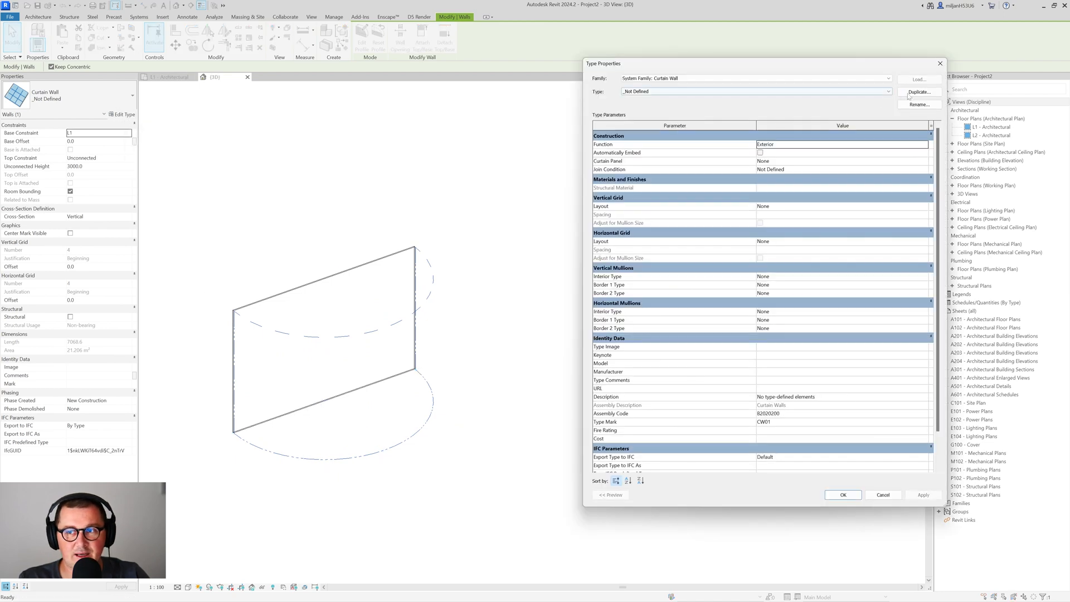
# Step: Duplicate the curtain wall type under the name AIE 01
pyautogui.click(919, 93)
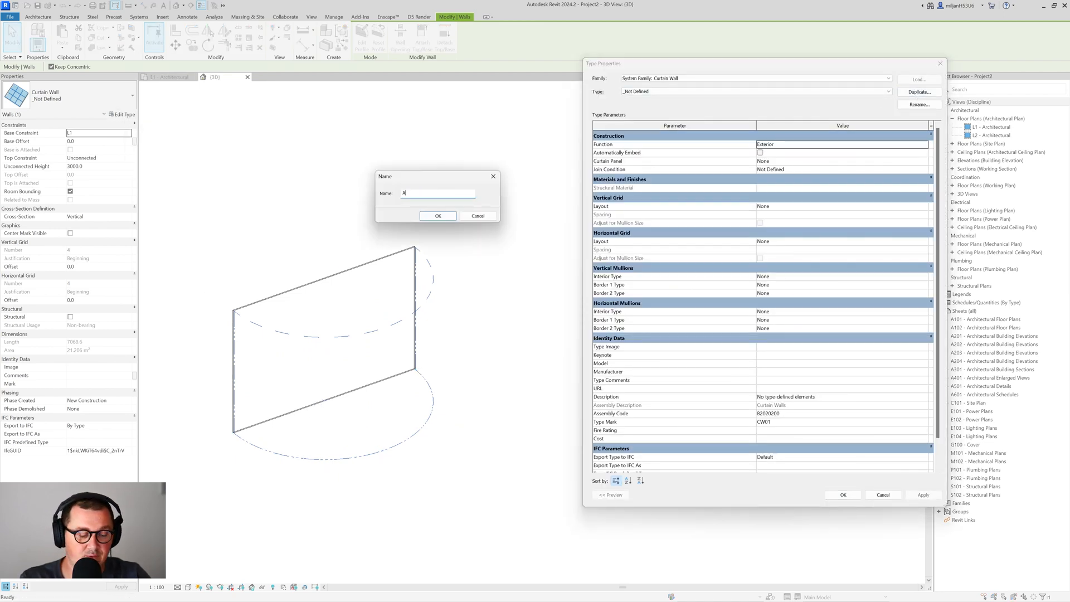
pyautogui.write('IE 01')
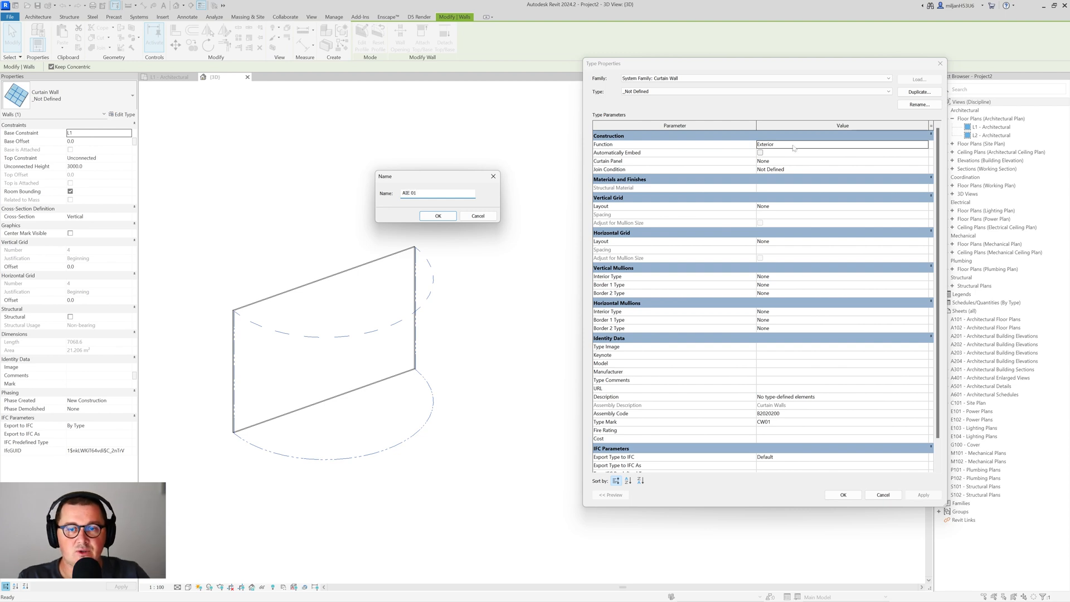
pyautogui.click(437, 215)
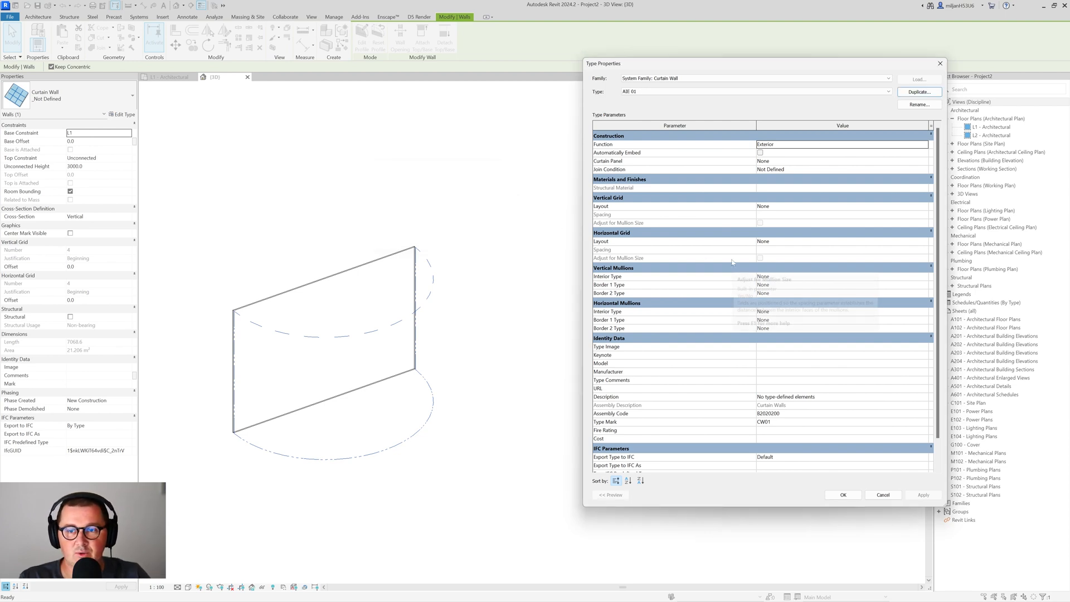
# Step: Set the vertical grid to Maximum Spacing 750 and the horizontal grid to Fixed Distance 500
pyautogui.click(841, 206)
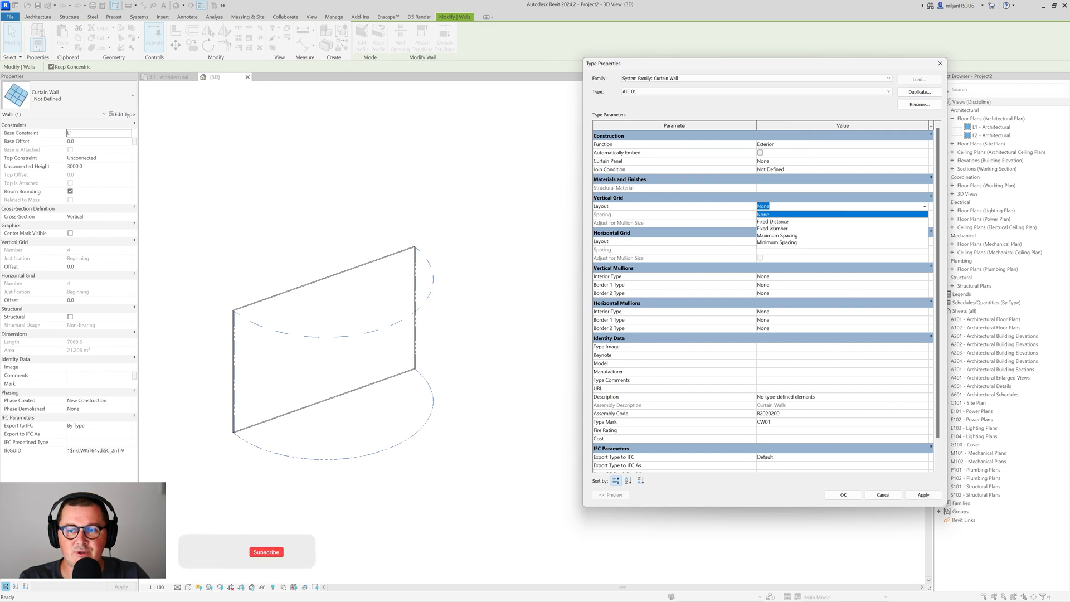
pyautogui.click(777, 235)
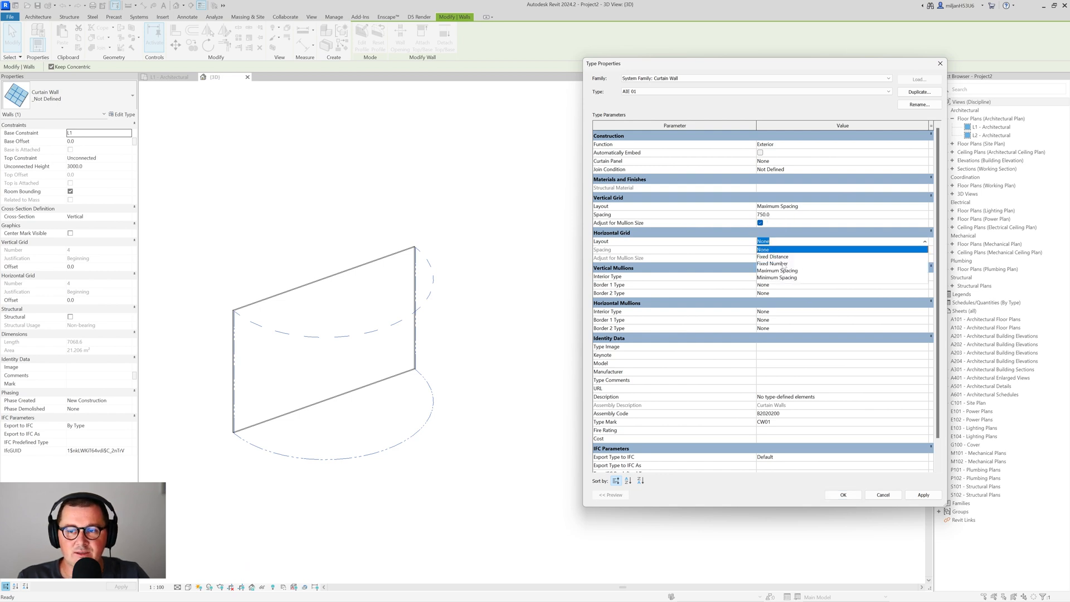
pyautogui.click(771, 257)
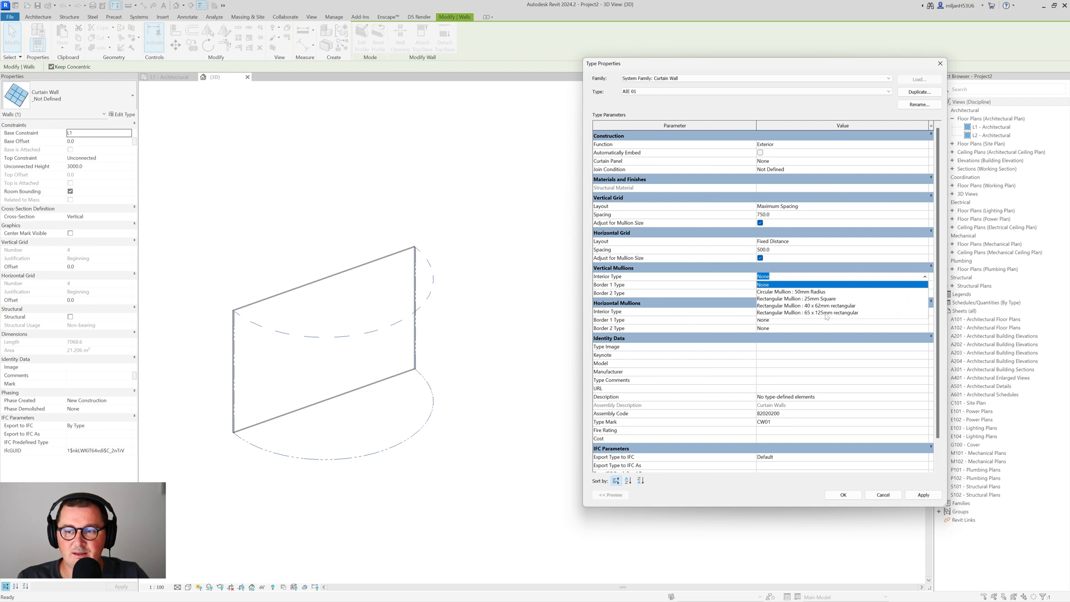
# Step: Assign 65 x 125mm rectangular mullions to interior and borders and apply the AIE 01 type
pyautogui.click(807, 313)
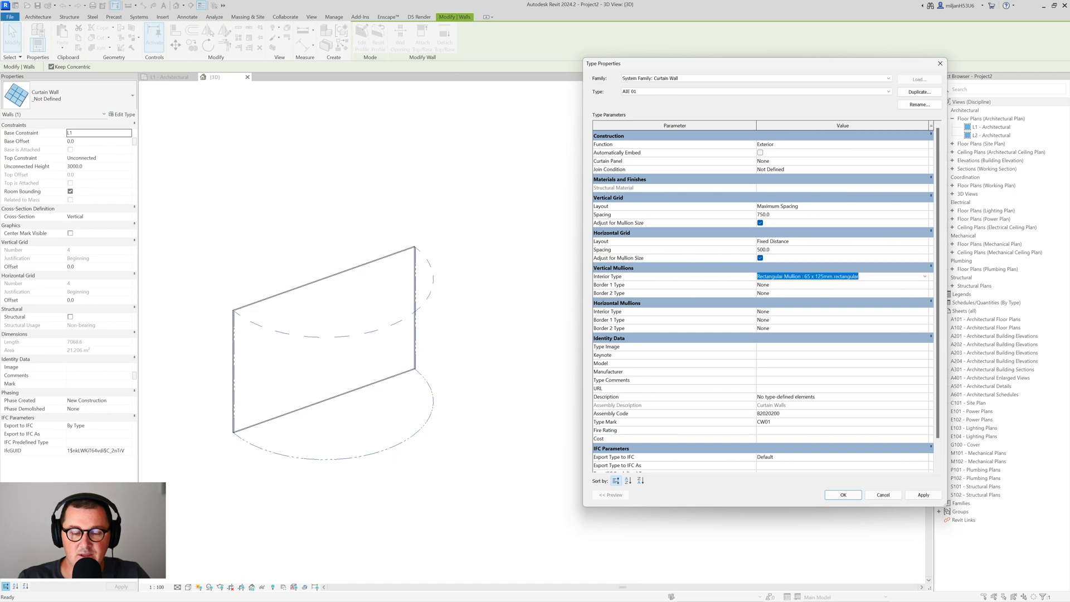
pyautogui.click(840, 284)
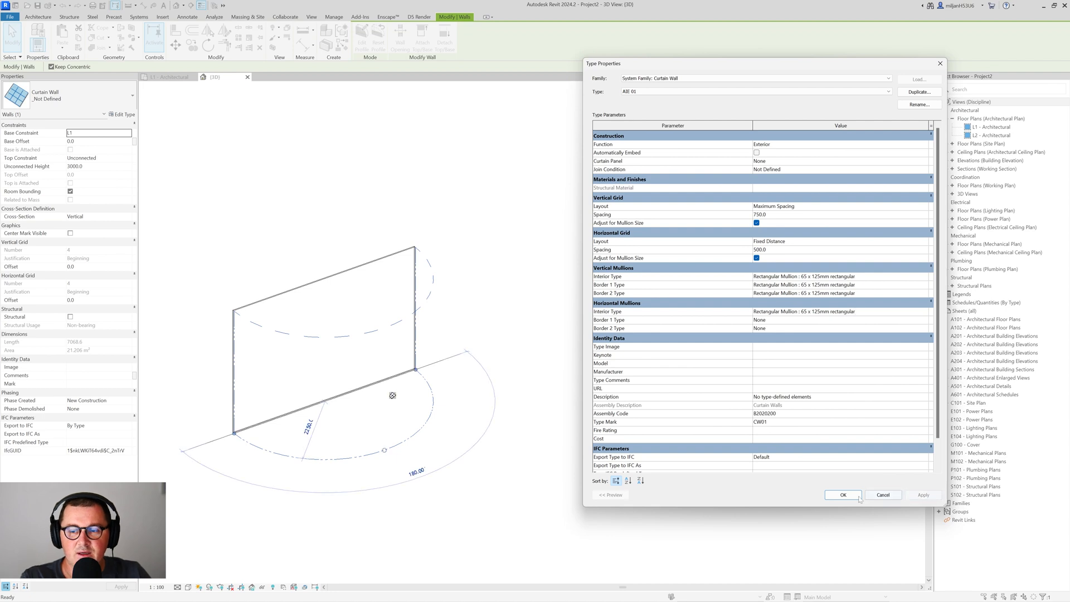
pyautogui.click(843, 495)
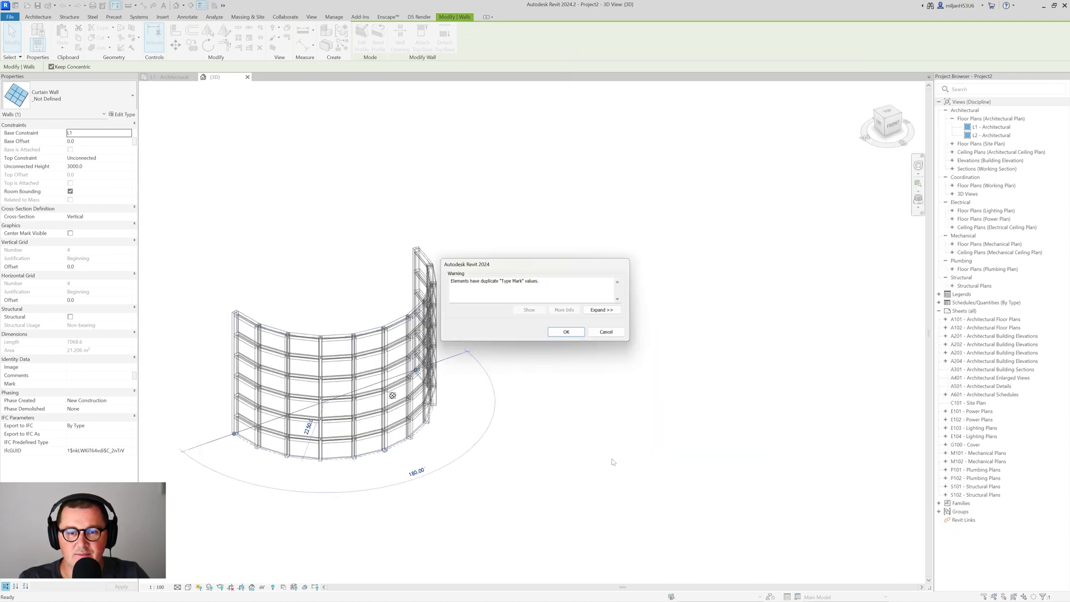
# Step: Dismiss the duplicate type mark warning and return to the L1 - Architectural floor plan
pyautogui.click(566, 332)
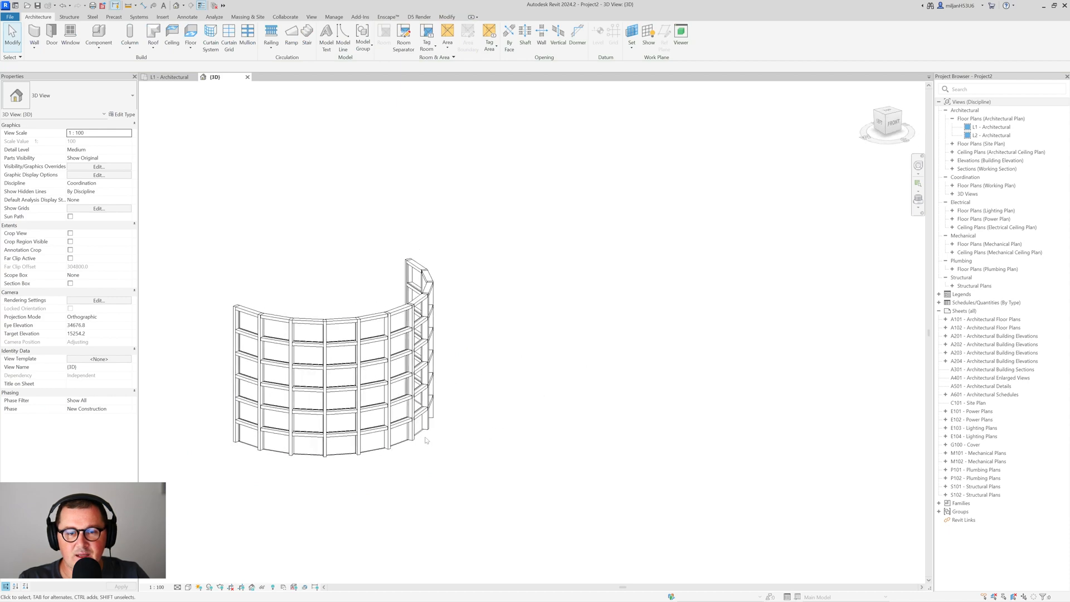
pyautogui.click(331, 354)
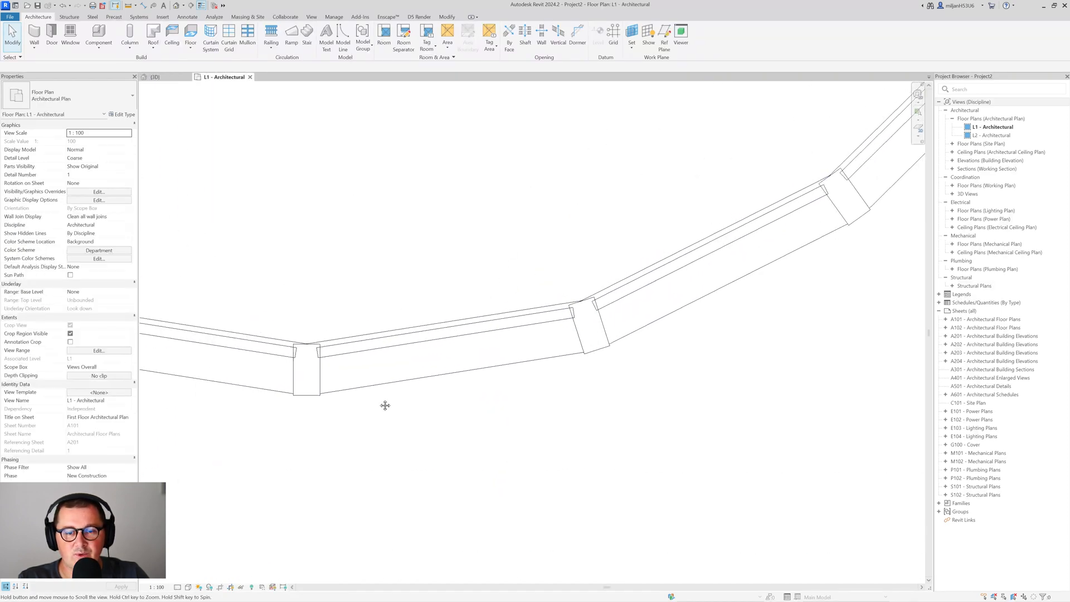
# Step: Select a glazed curtain panel between two mullions to check its properties
pyautogui.click(437, 334)
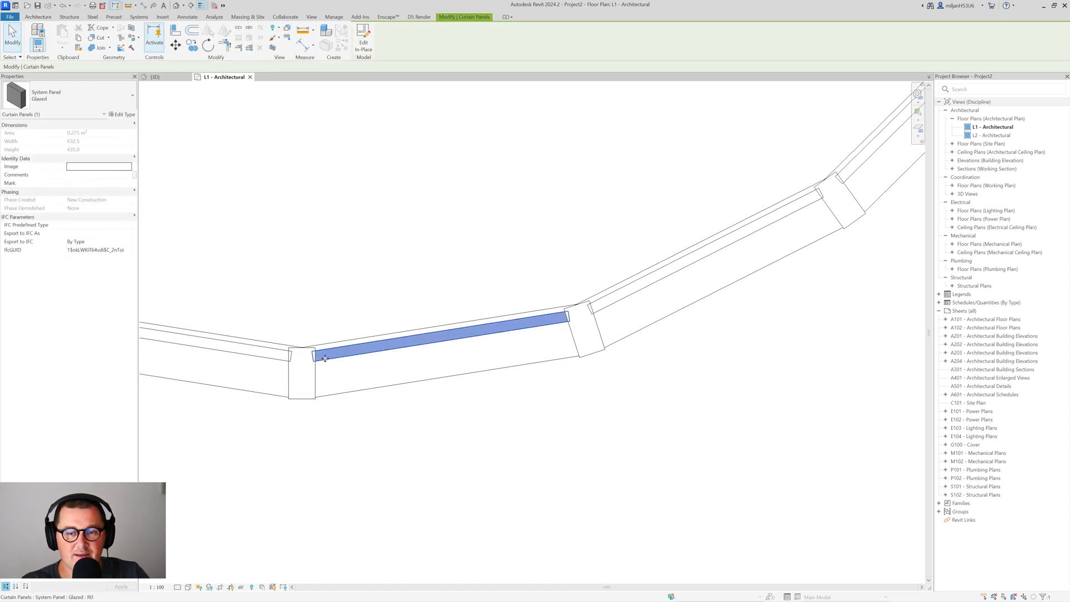
pyautogui.moveTo(521, 336)
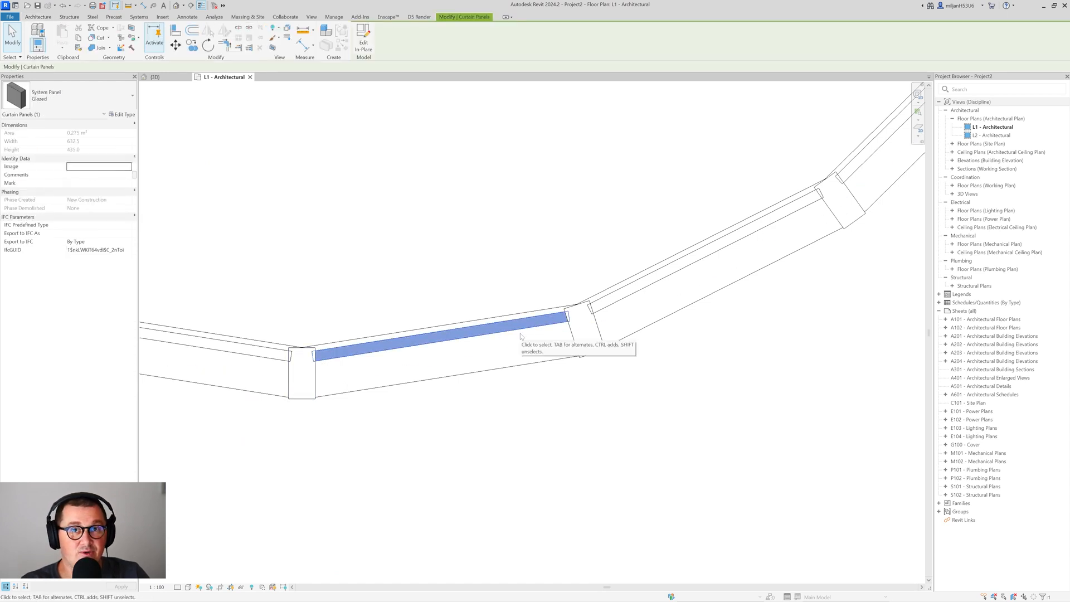
pyautogui.moveTo(631, 343)
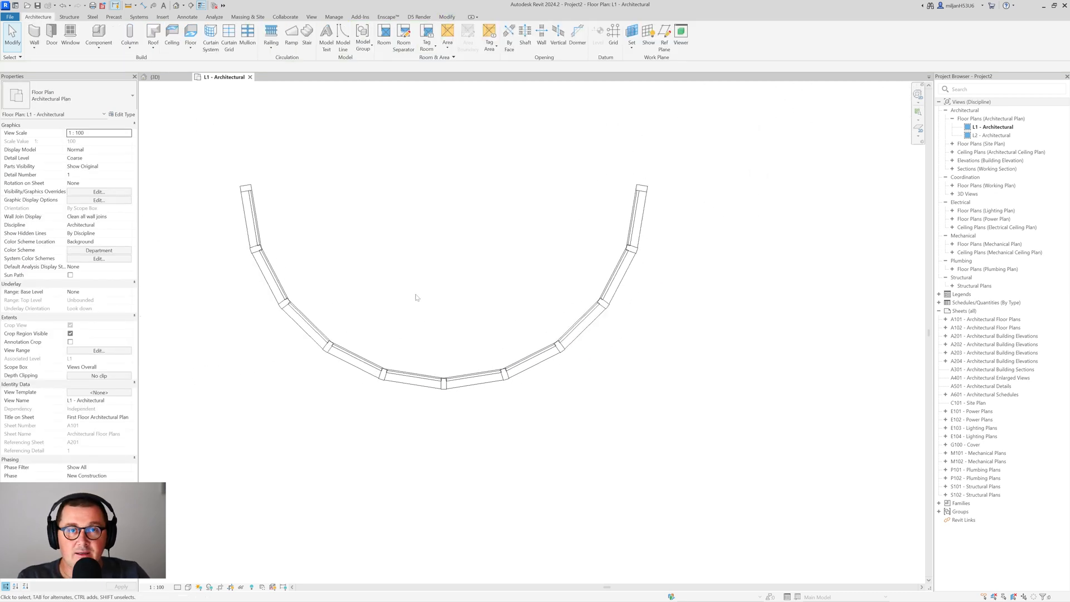
pyautogui.moveTo(413, 294)
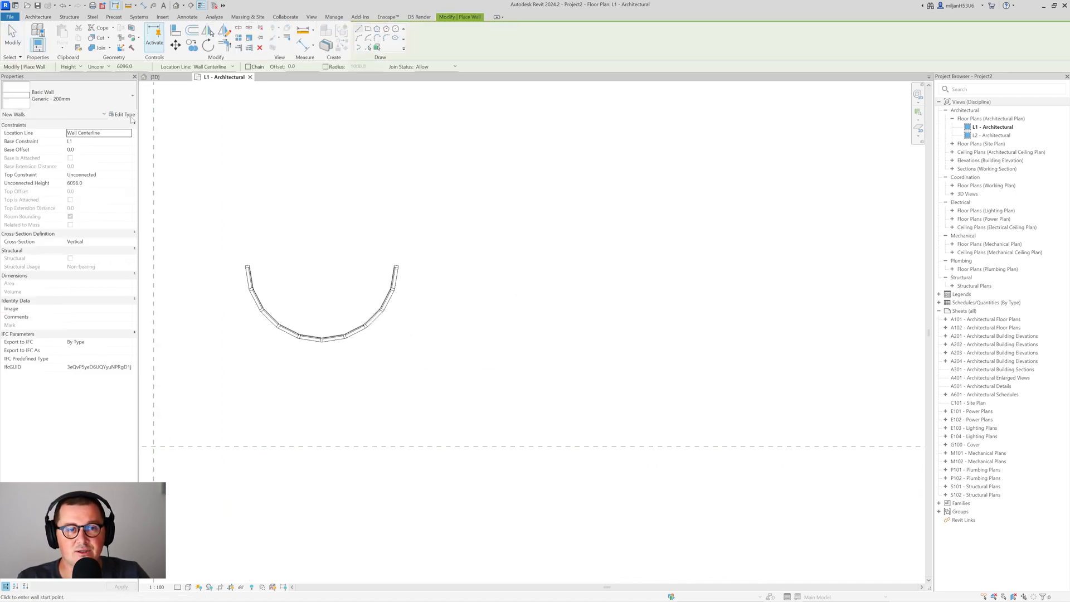
# Step: Duplicate the basic wall type as AIE 10 mm and accept it for drawing the curved wall
pyautogui.click(920, 93)
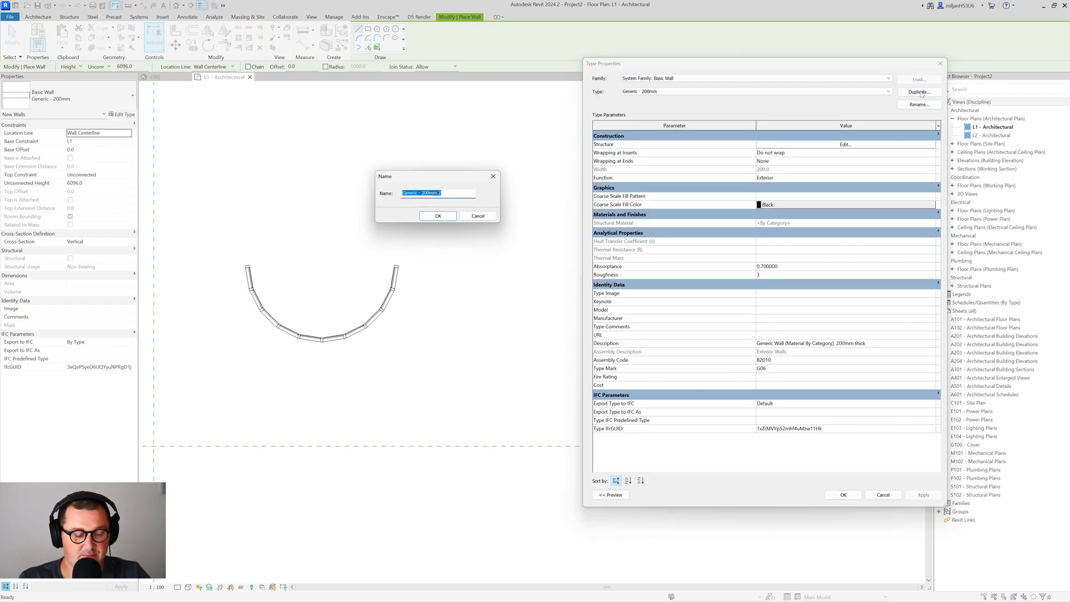
pyautogui.write('AIE 10 mm')
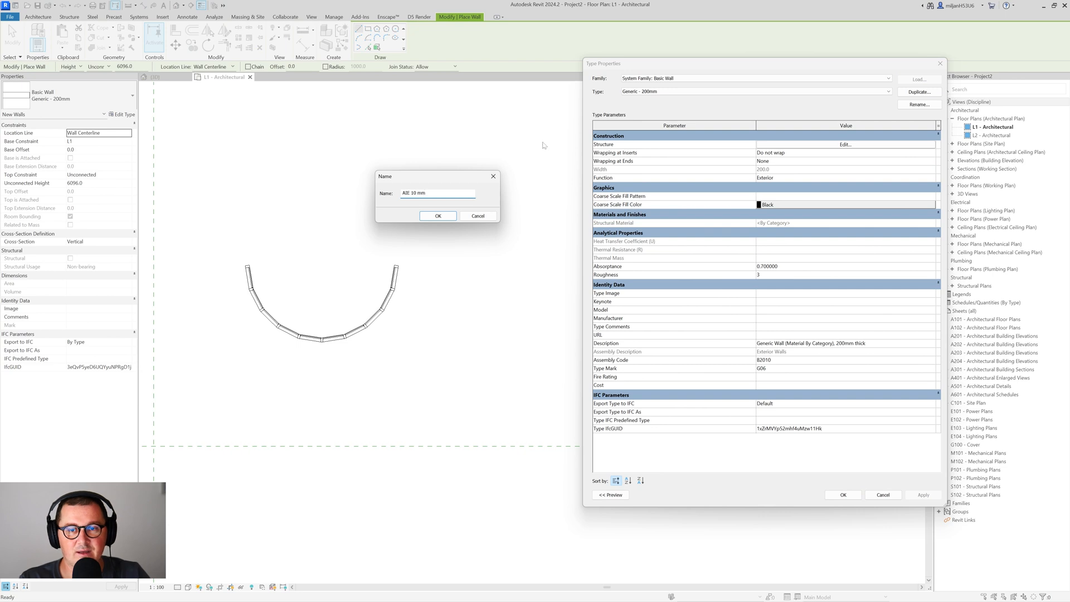
pyautogui.click(437, 215)
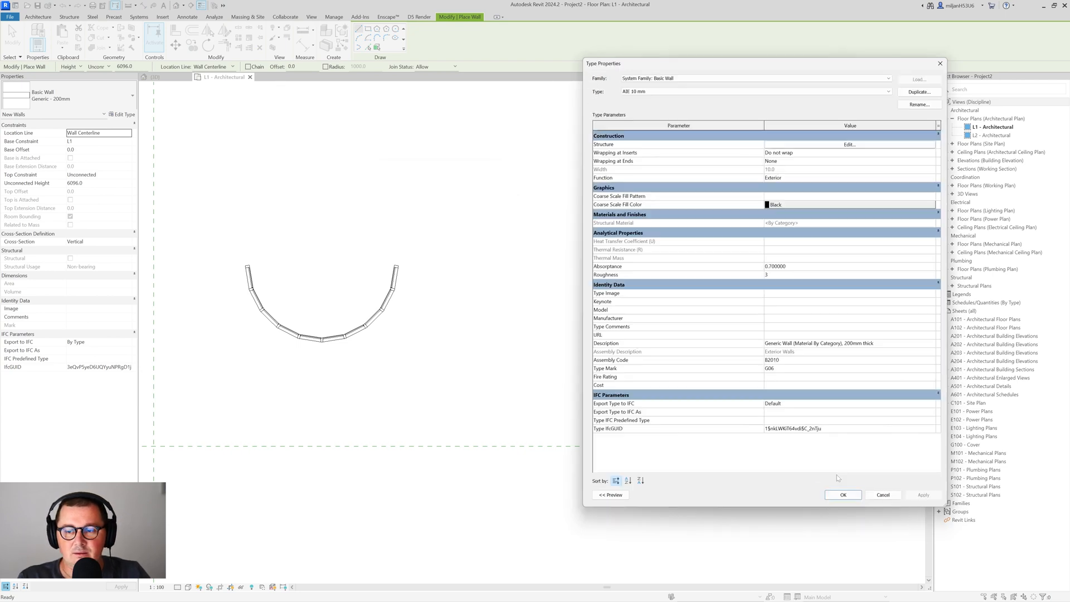
pyautogui.click(842, 495)
pyautogui.write('320')
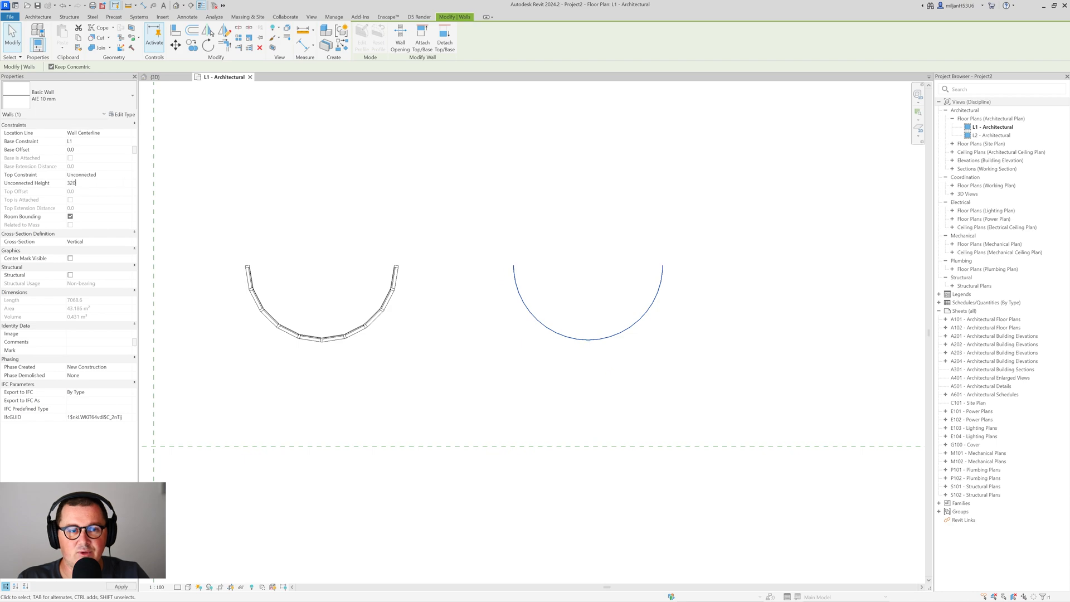
# Step: Show both curved walls in the 3D view and select the curved curtain wall
pyautogui.click(155, 77)
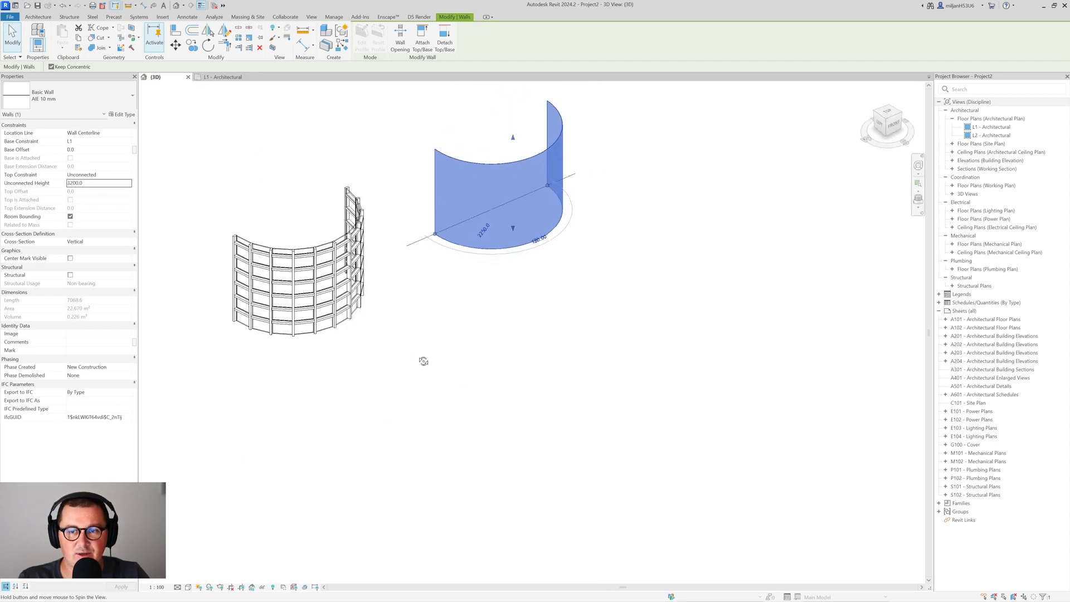
pyautogui.click(459, 431)
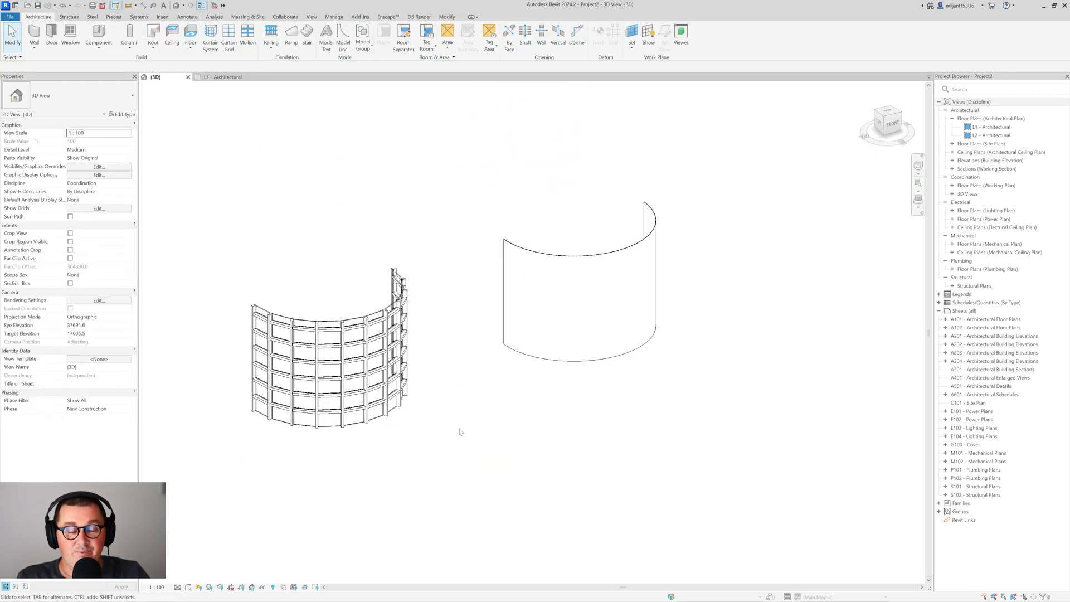
pyautogui.moveTo(761, 279)
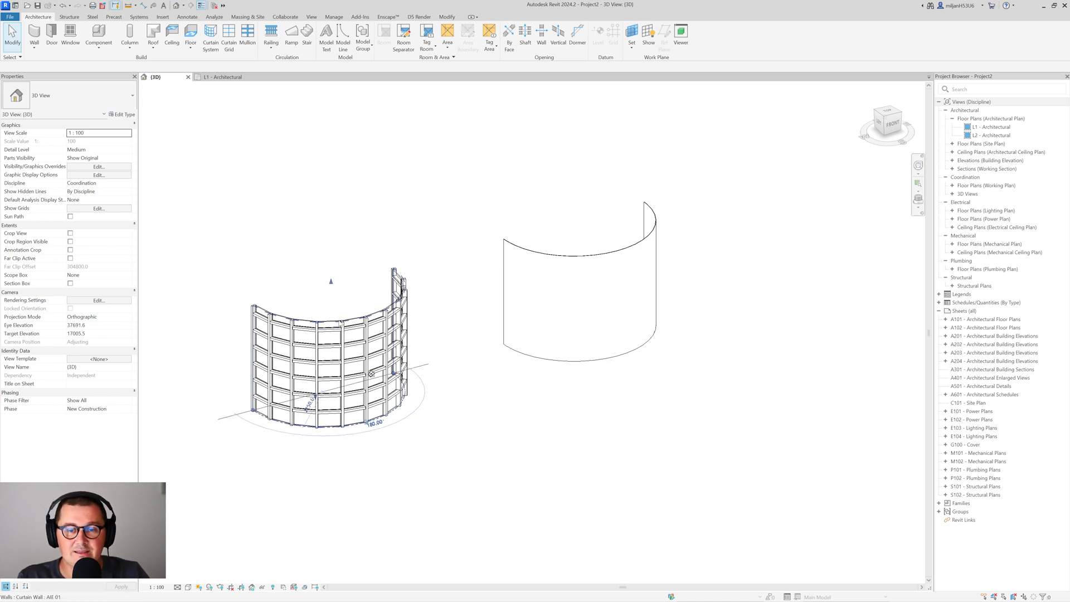
pyautogui.click(321, 341)
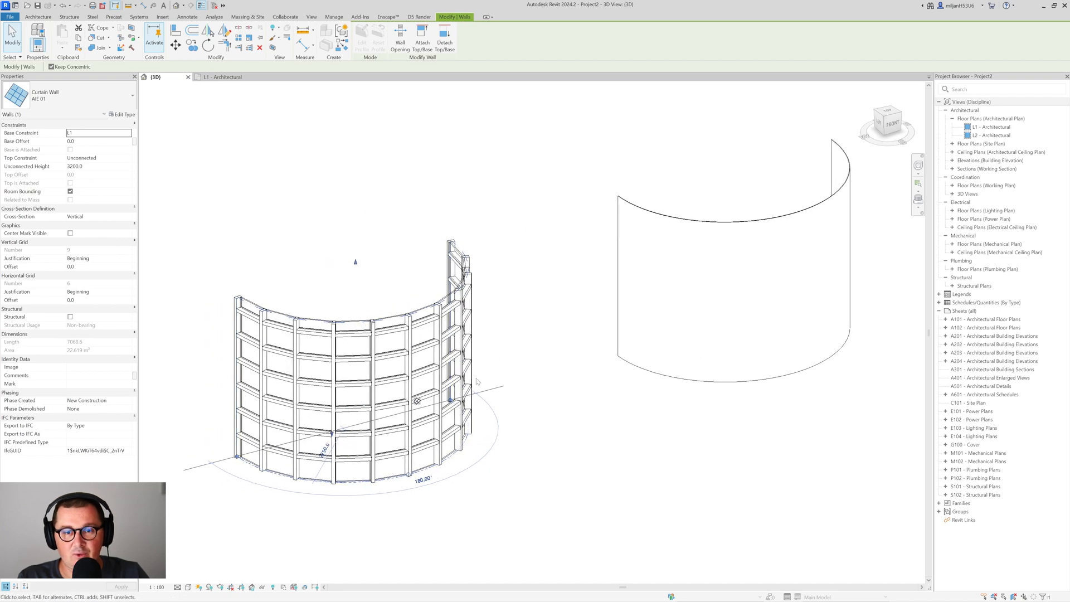
pyautogui.moveTo(123, 114)
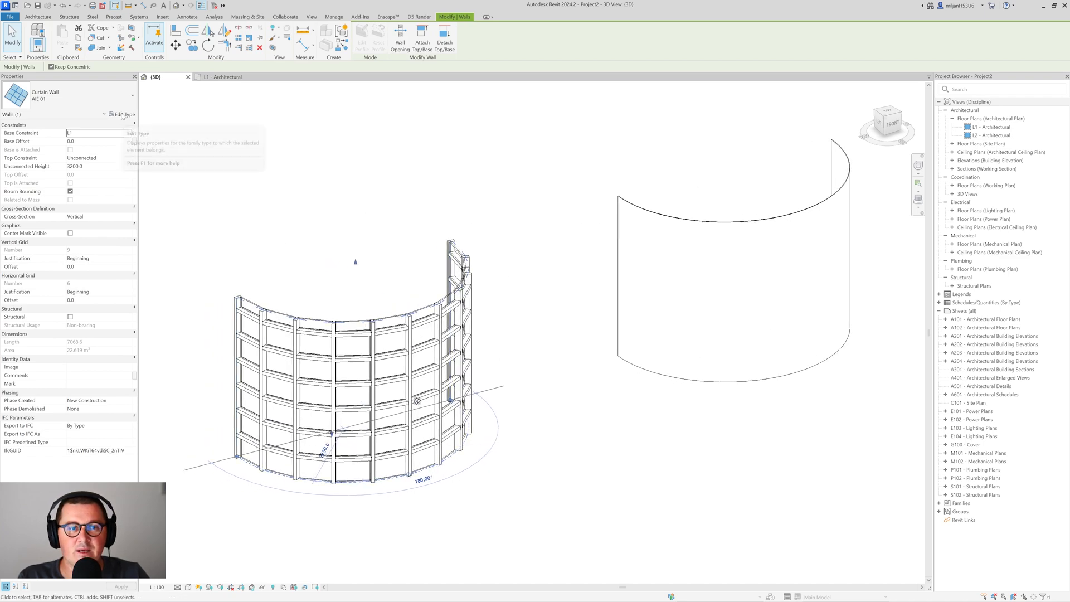
# Step: Set the AIE 01 curtain wall's Curtain Panel to Basic Wall: AIE 10 mm and apply it
pyautogui.click(123, 114)
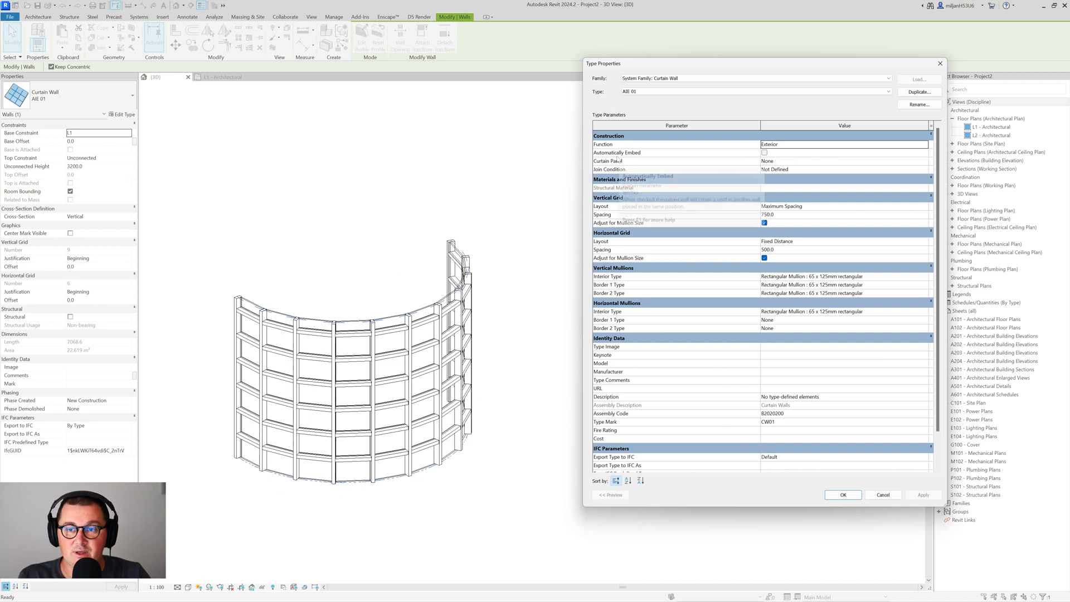
pyautogui.moveTo(839, 170)
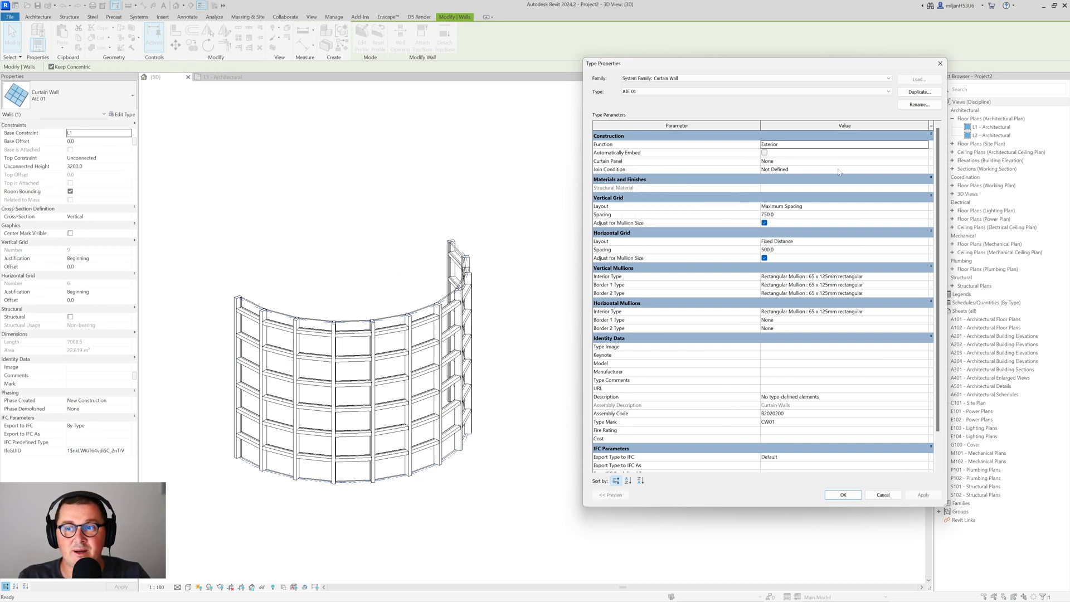
pyautogui.click(843, 160)
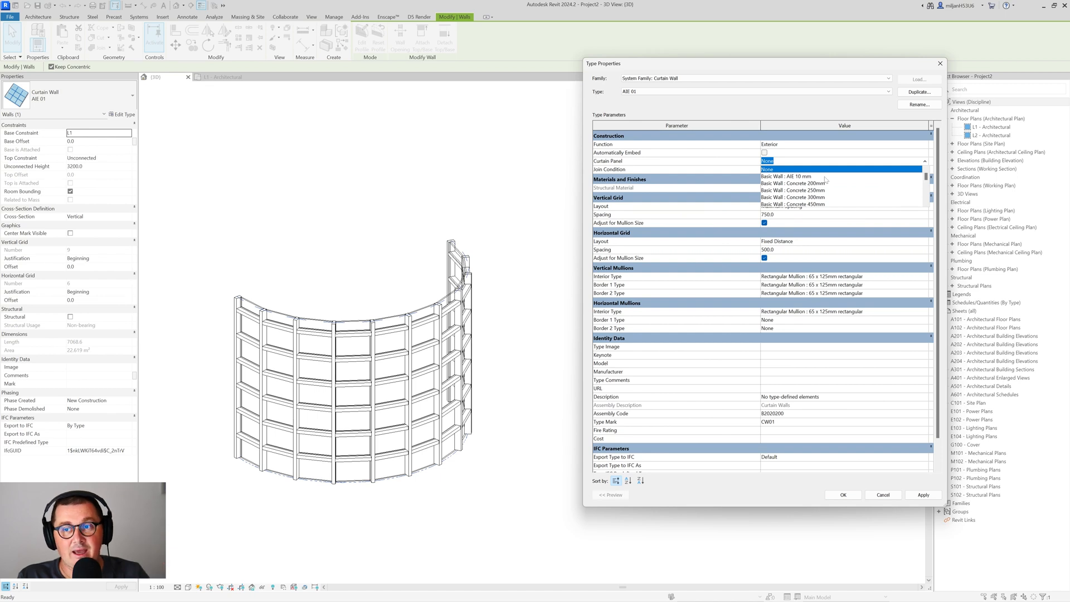
pyautogui.click(791, 175)
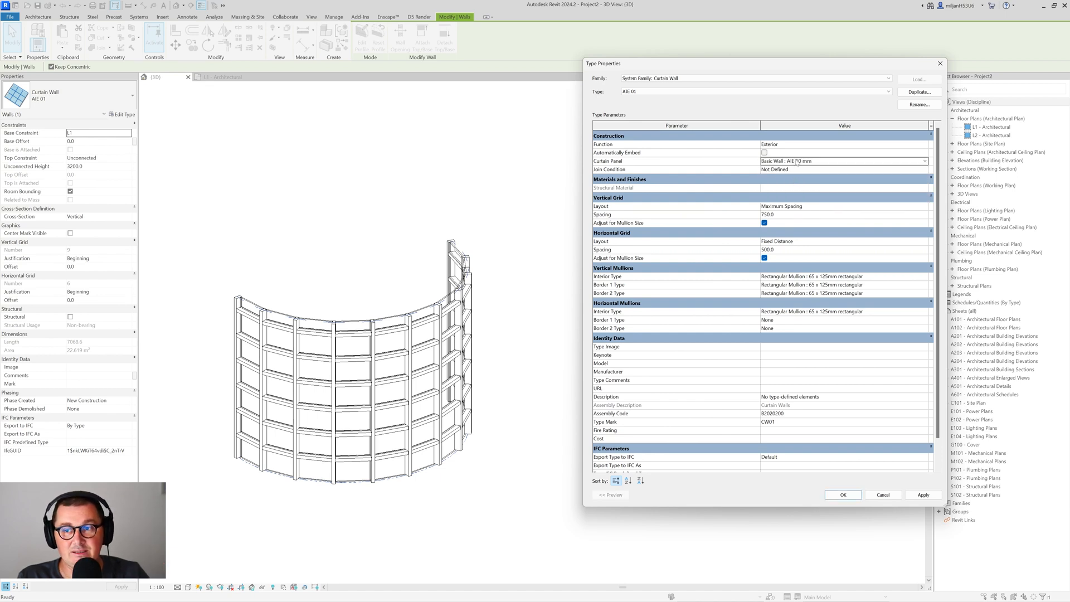
pyautogui.click(923, 494)
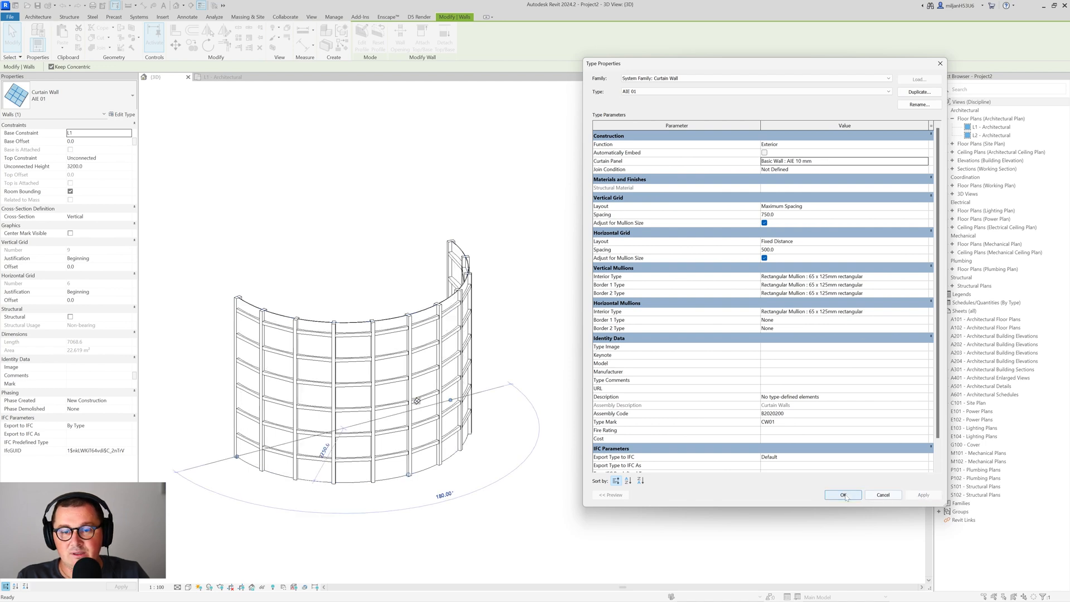
pyautogui.click(842, 495)
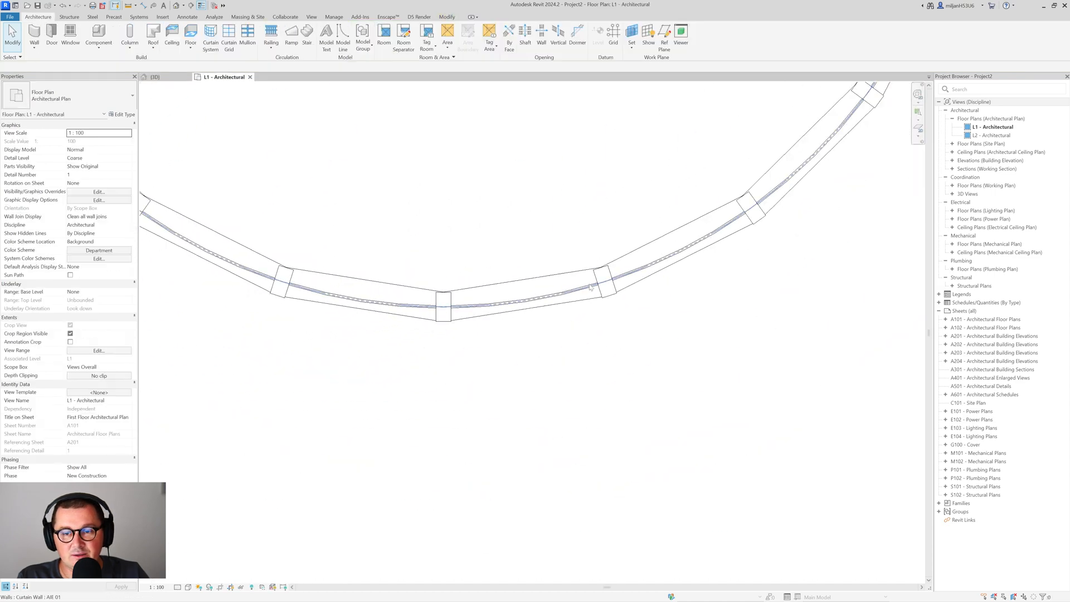
pyautogui.moveTo(480, 314)
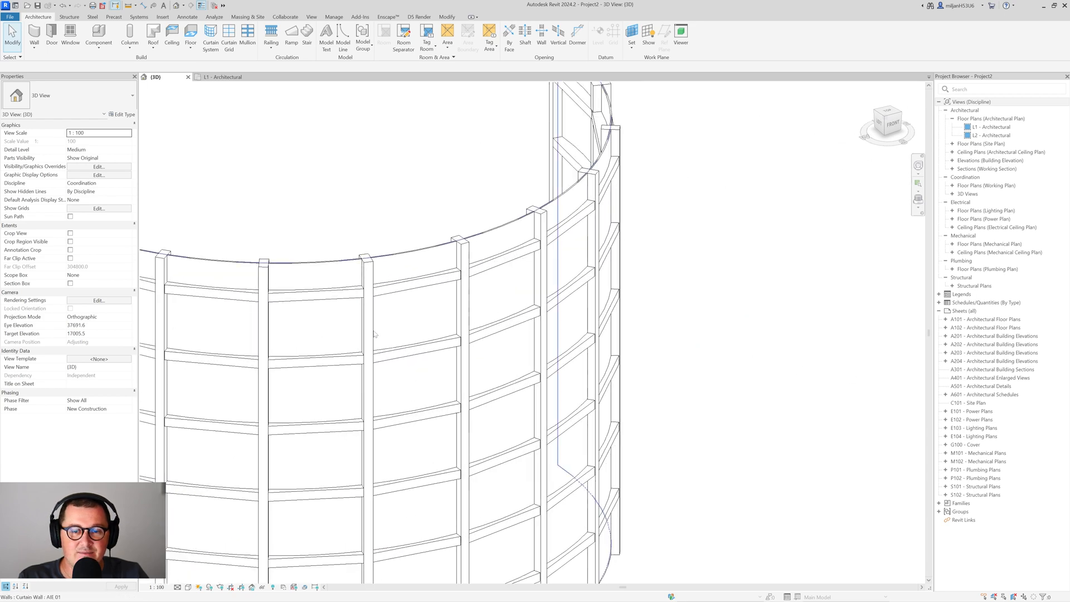
pyautogui.click(366, 321)
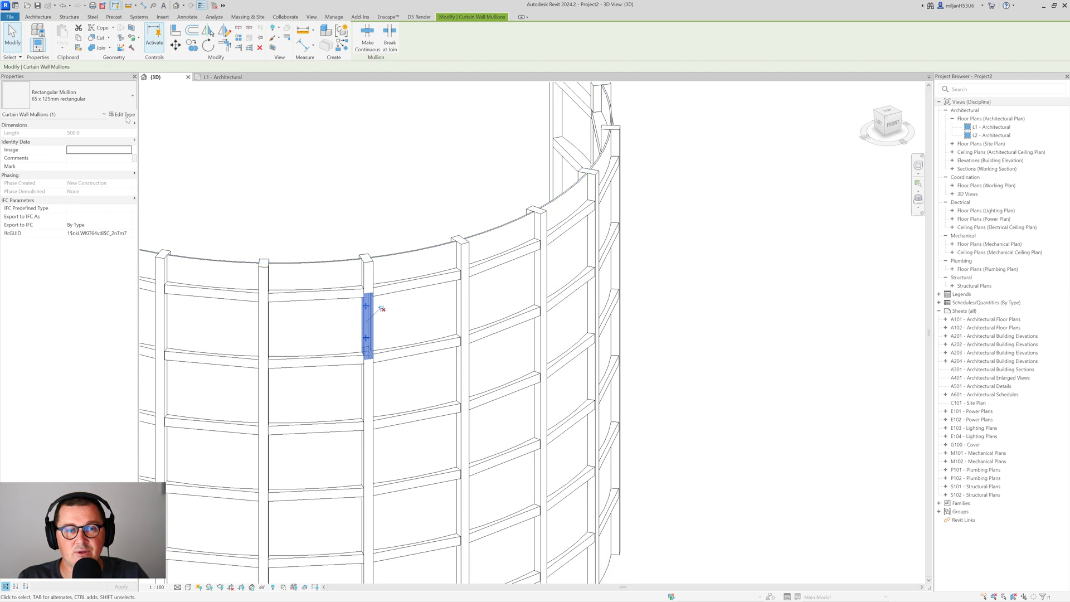
# Step: Duplicate the mullion type under the name 300 x 10
pyautogui.click(124, 114)
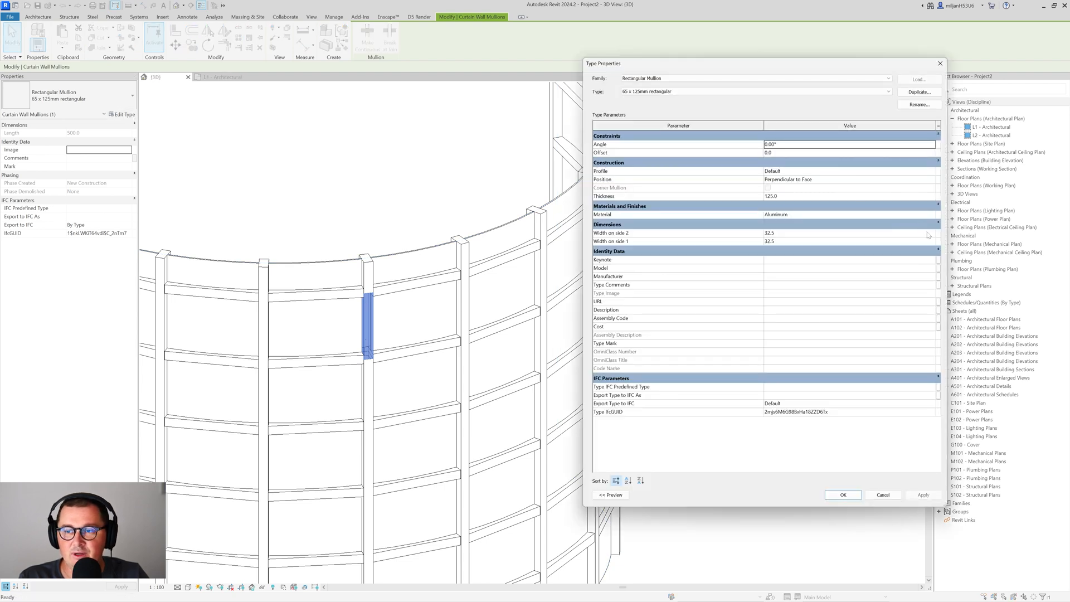
pyautogui.click(920, 91)
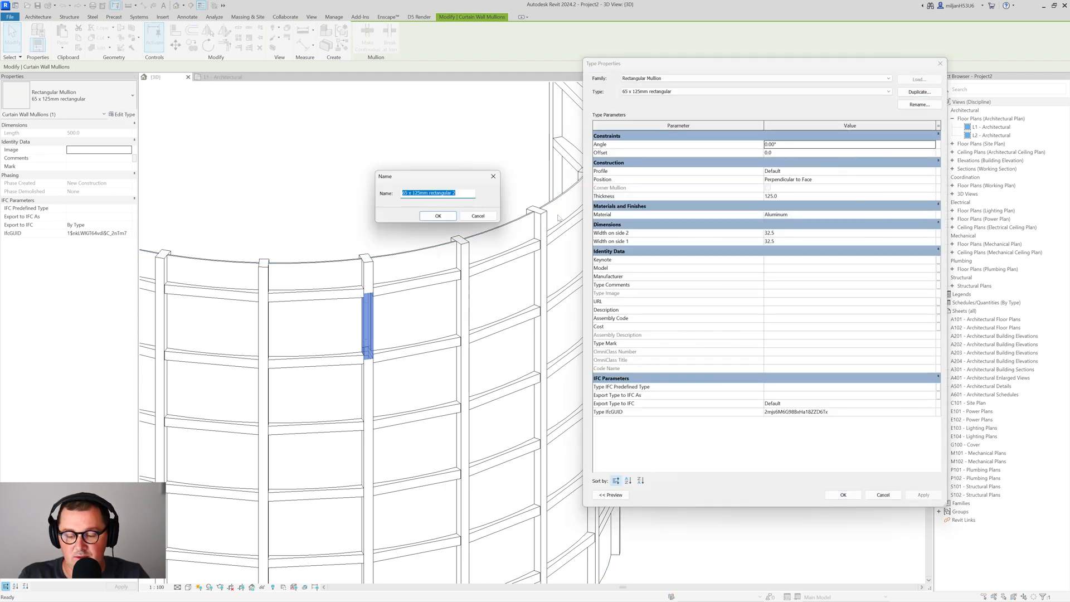
pyautogui.write('300')
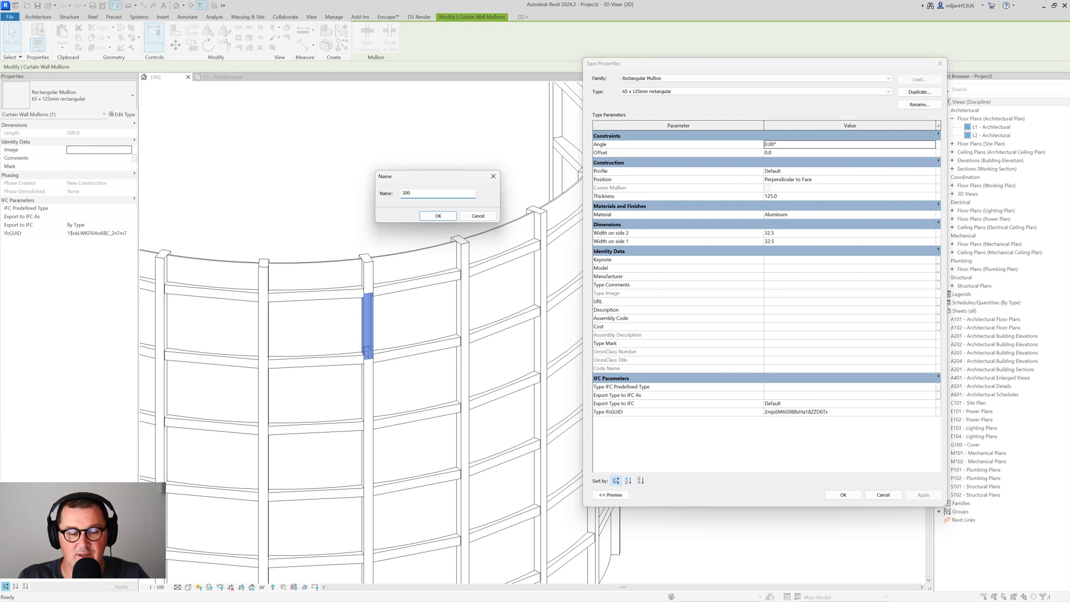
pyautogui.write('x 100')
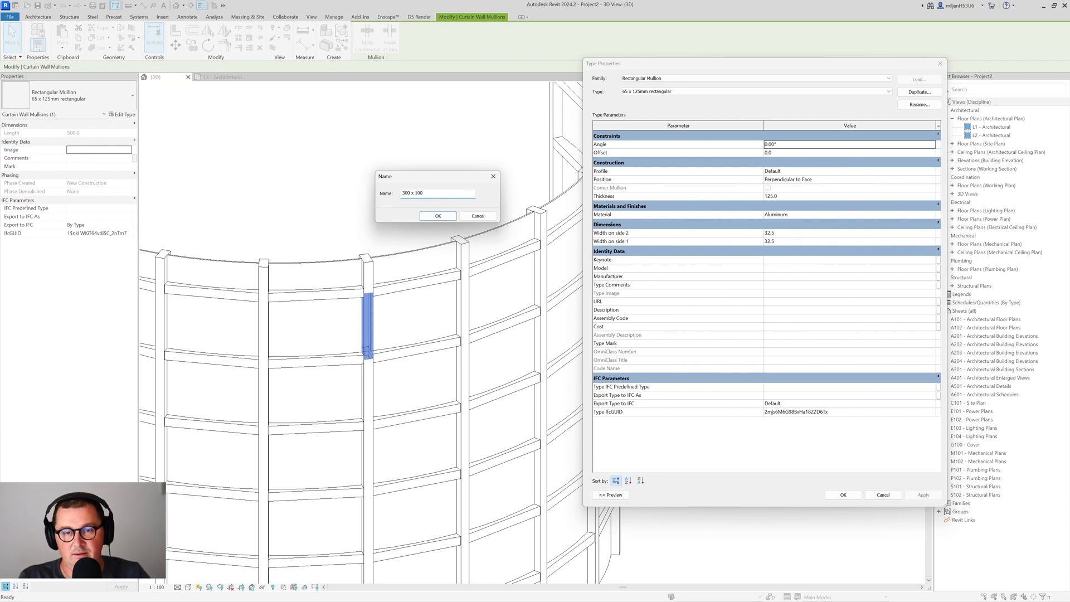
pyautogui.click(437, 215)
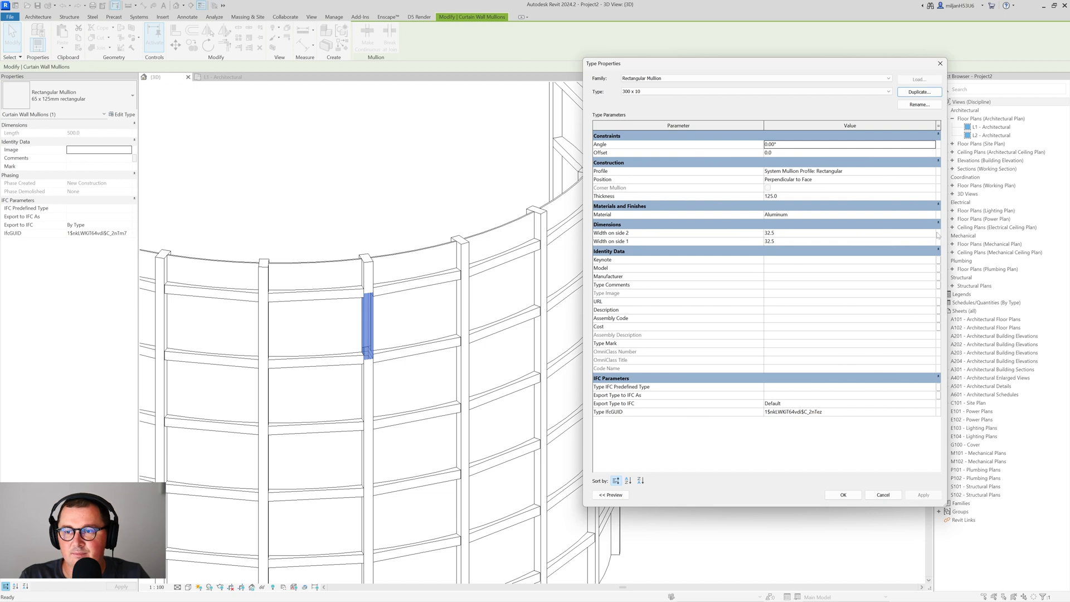
# Step: Give the 300 x 10 mullion a rectangular profile, thickness 300 and 5.0 width each side
pyautogui.click(923, 495)
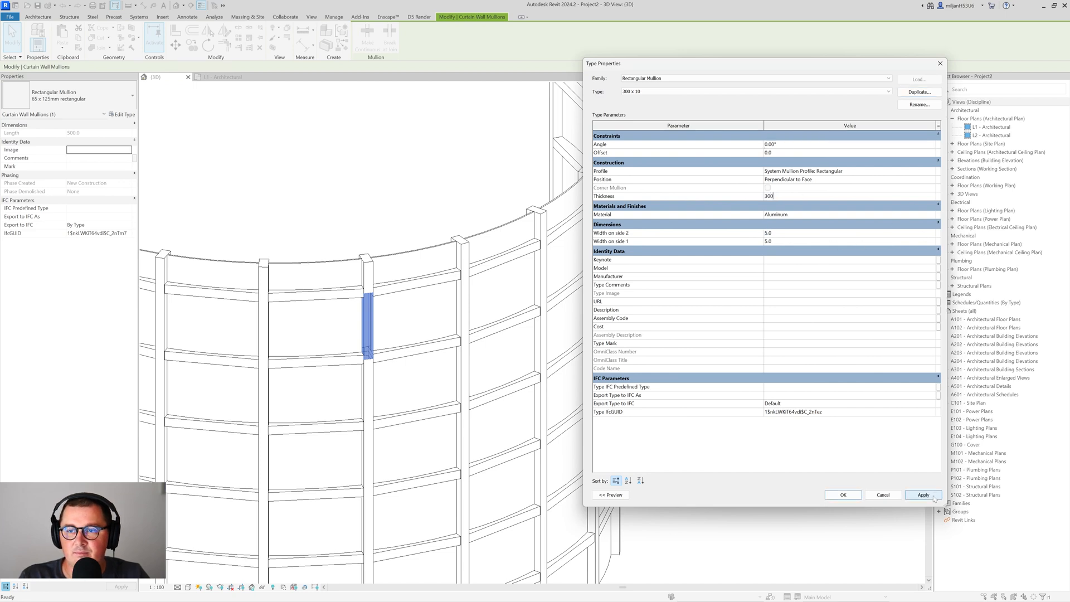
pyautogui.click(843, 494)
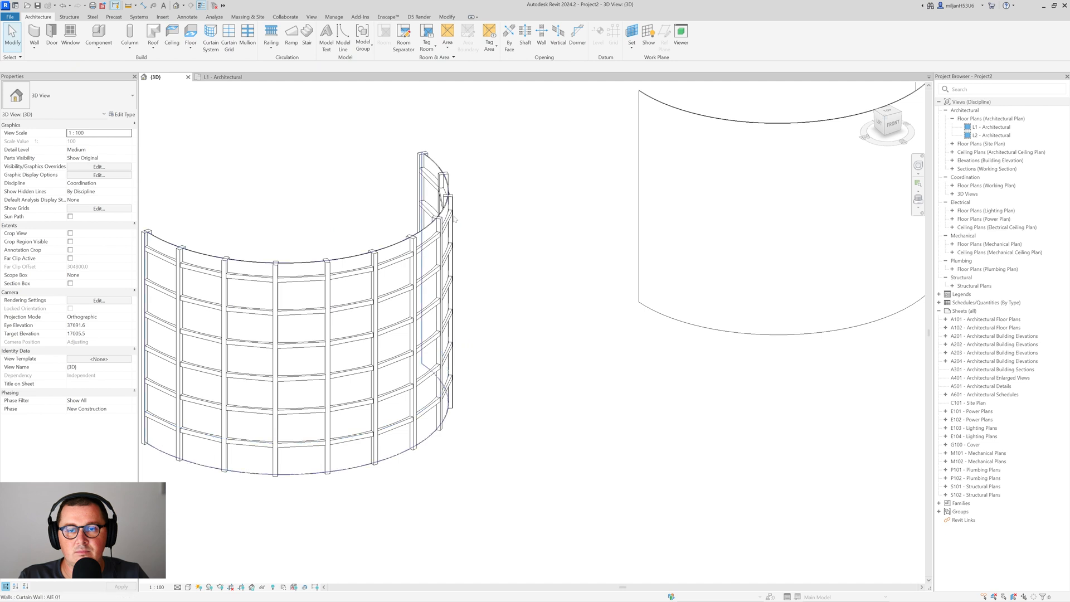
# Step: Set the curtain wall's interior vertical mullions to Rectangular Mullion : 300 x 10
pyautogui.click(123, 113)
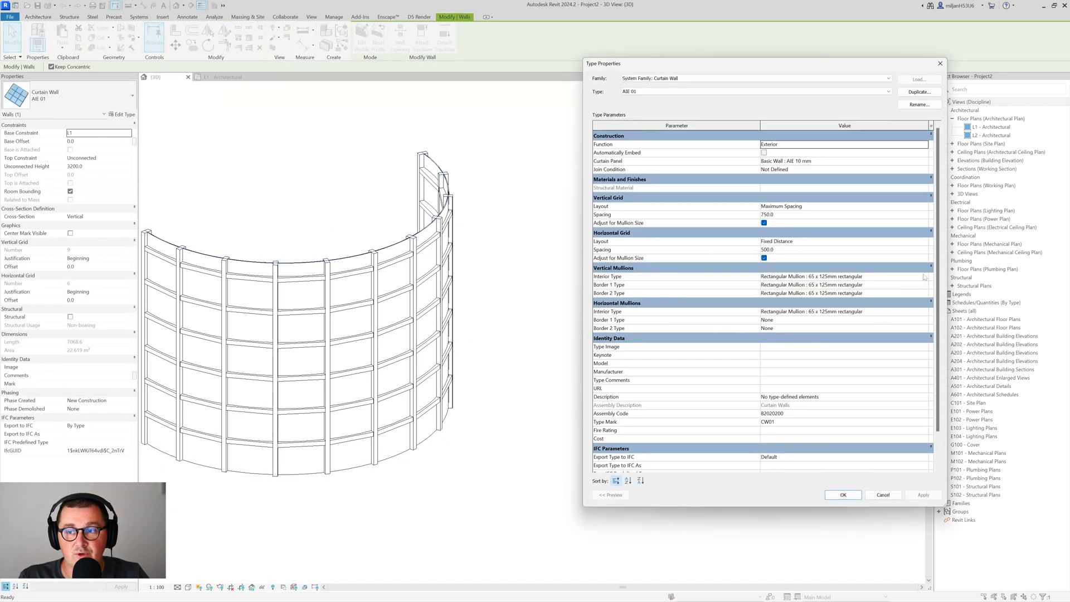
pyautogui.click(843, 276)
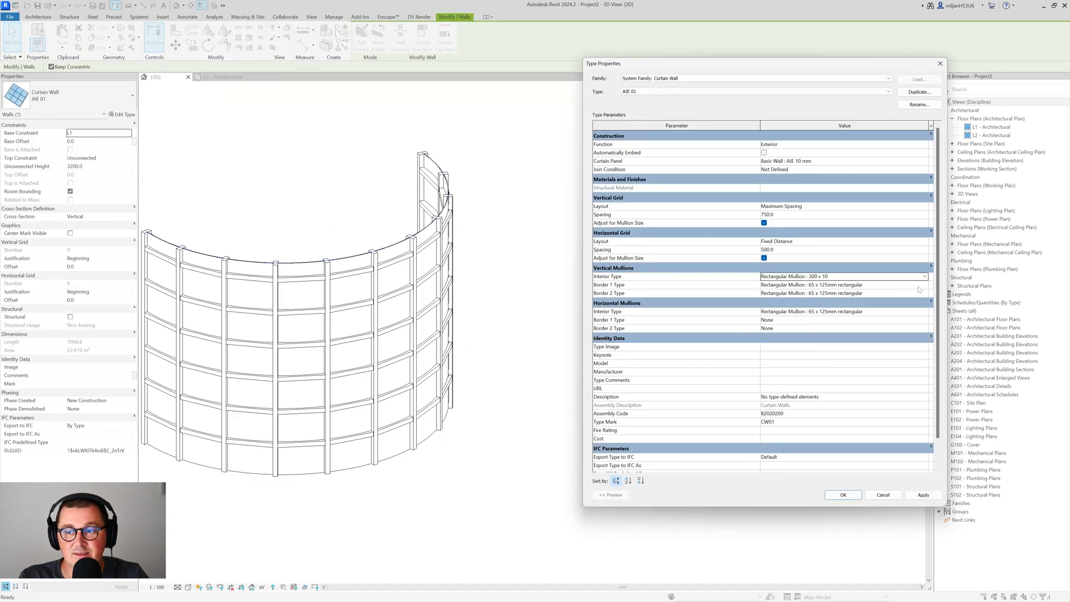
pyautogui.click(920, 293)
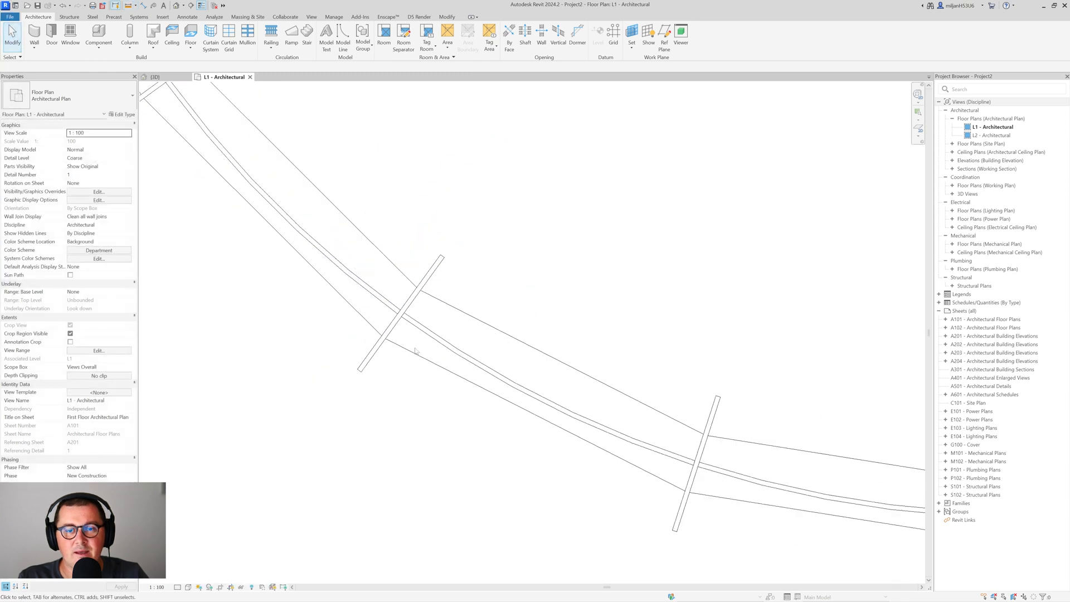
# Step: Set the curtain wall's Border 1 and Border 2 mullion types to the 300 x 10 fins
pyautogui.click(717, 431)
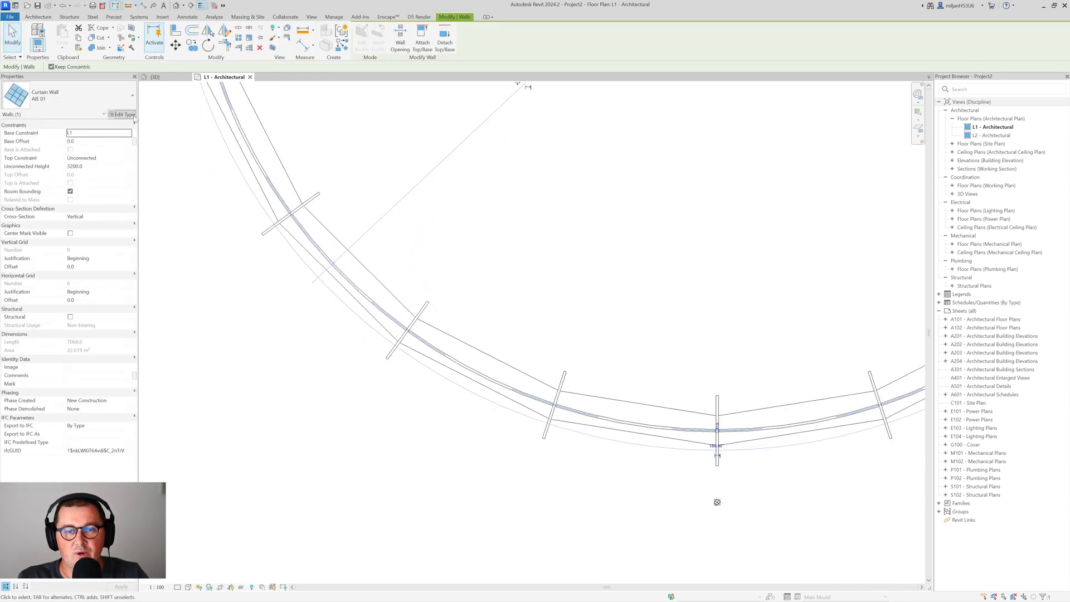
pyautogui.click(124, 113)
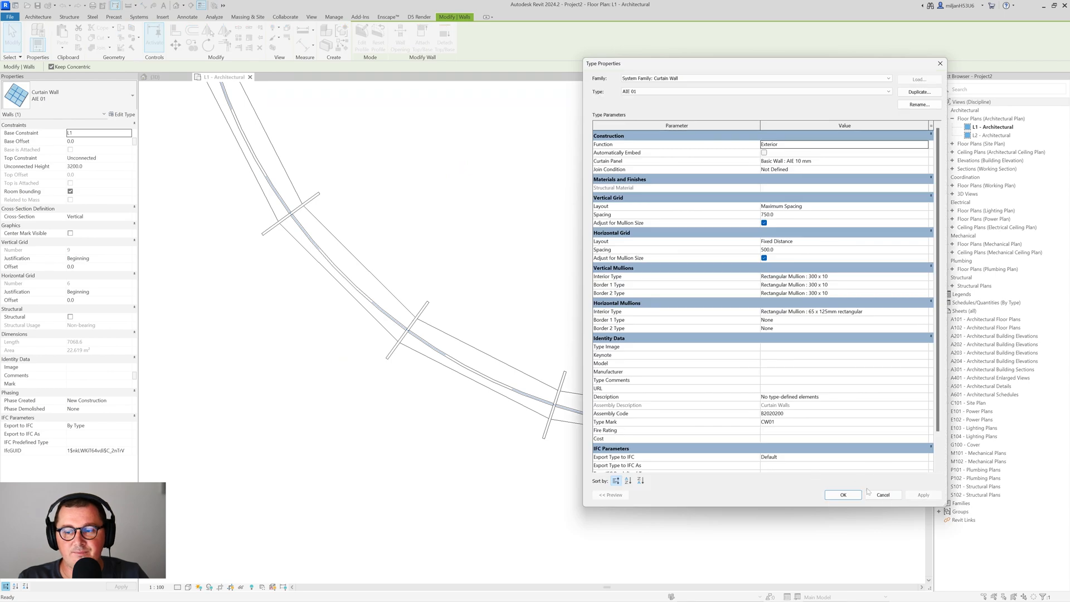
pyautogui.click(843, 495)
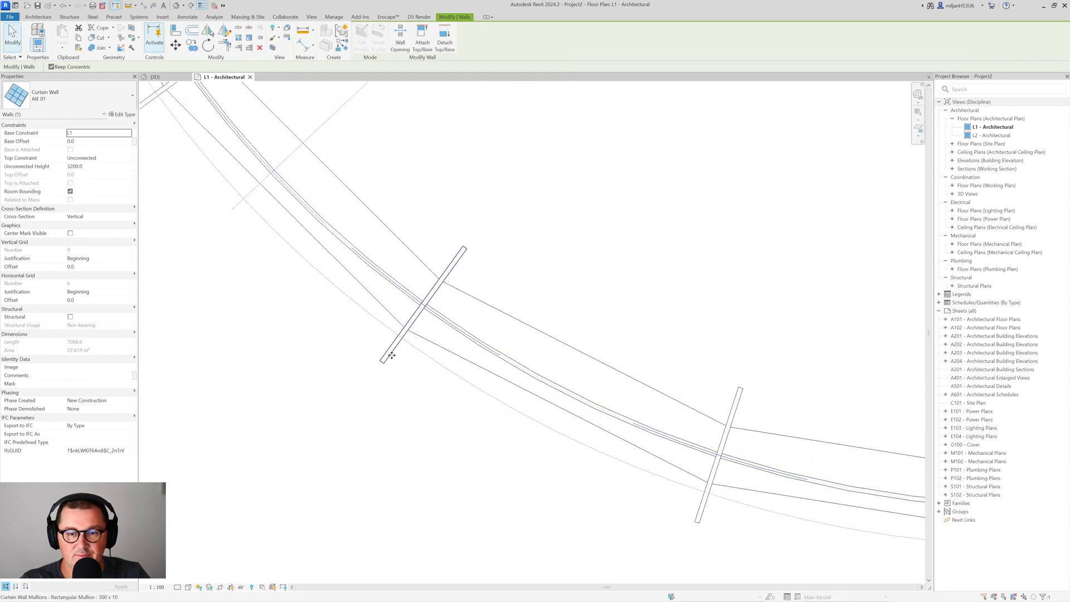
# Step: Give the fin mullion type an Offset of 150 so fins straddle the wall, then view in 3D
pyautogui.click(126, 113)
pyautogui.write('155')
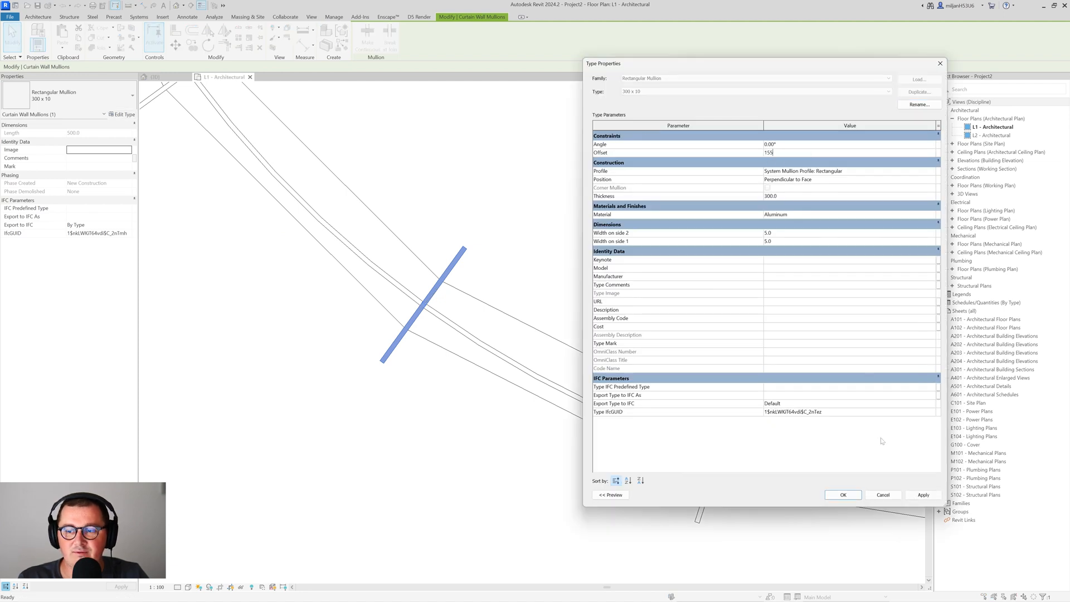
pyautogui.click(923, 495)
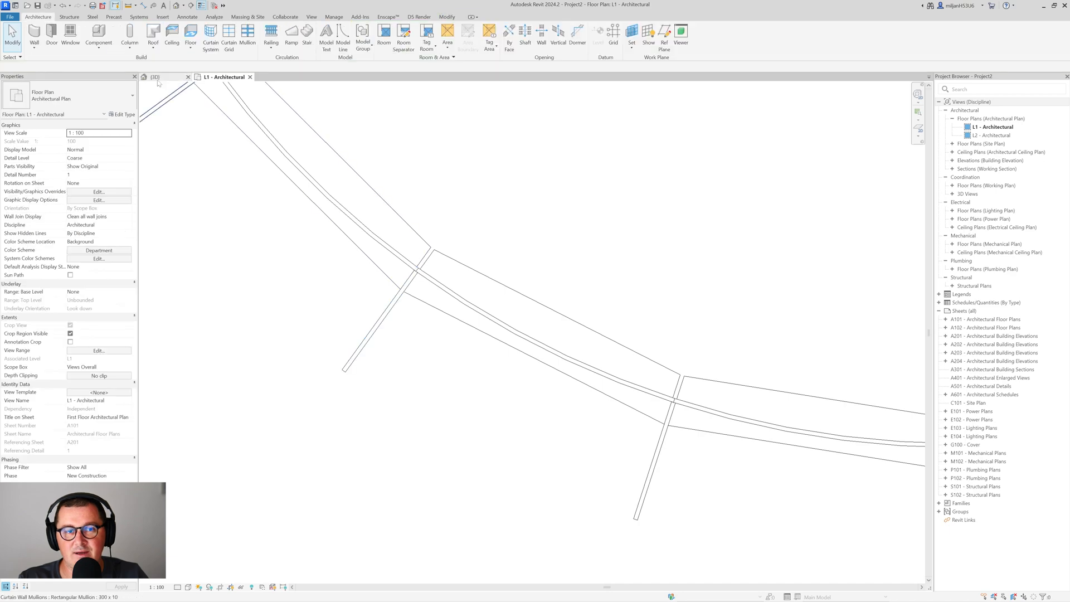
pyautogui.click(155, 77)
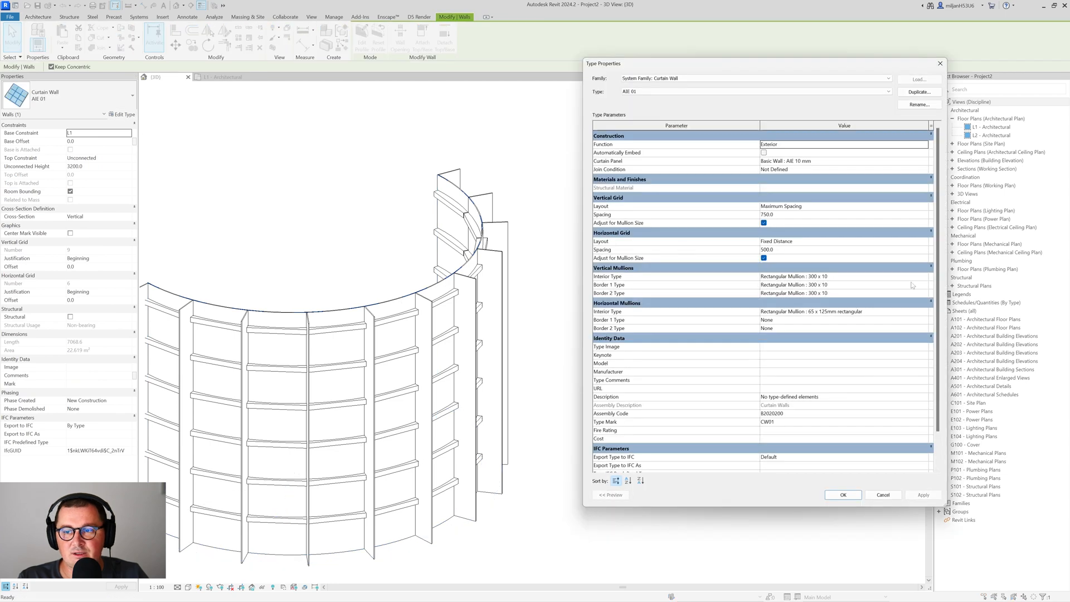
pyautogui.moveTo(922, 249)
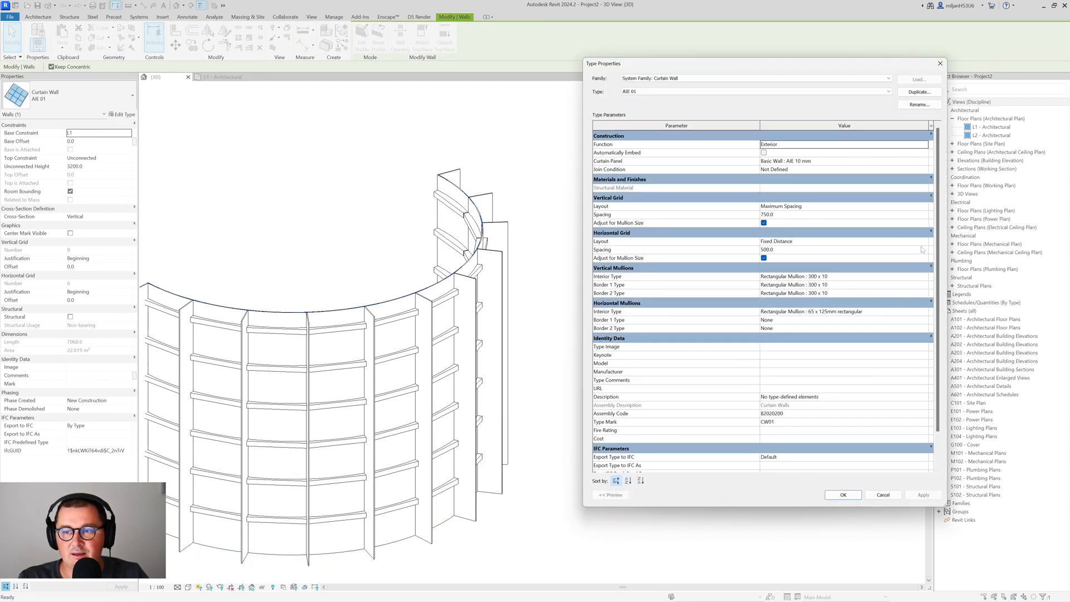
# Step: Set the curtain wall's Horizontal Grid Layout to None
pyautogui.click(844, 241)
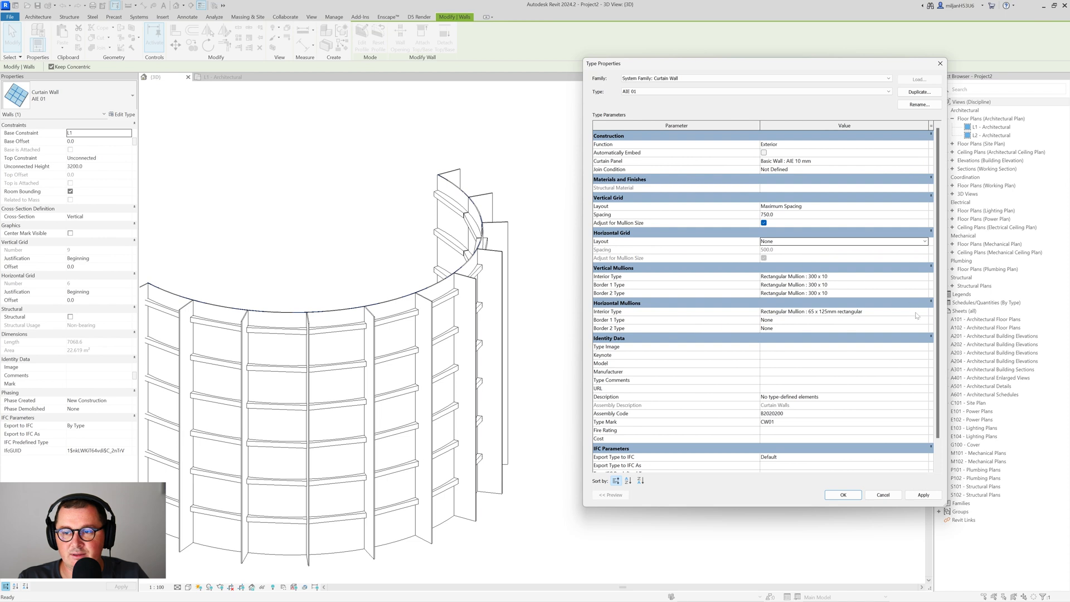
pyautogui.click(843, 311)
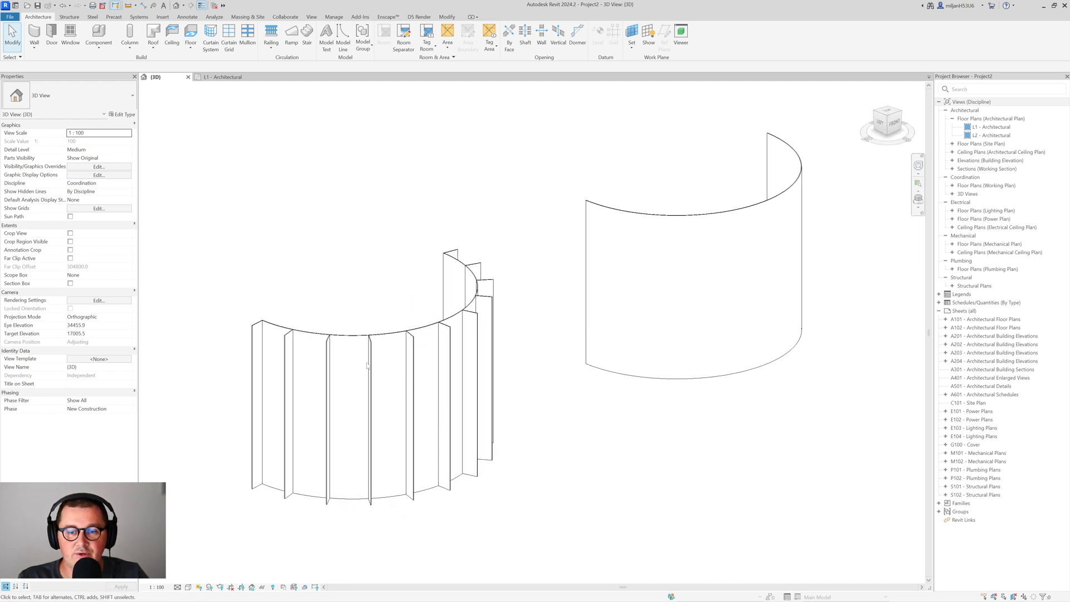
pyautogui.moveTo(500, 321)
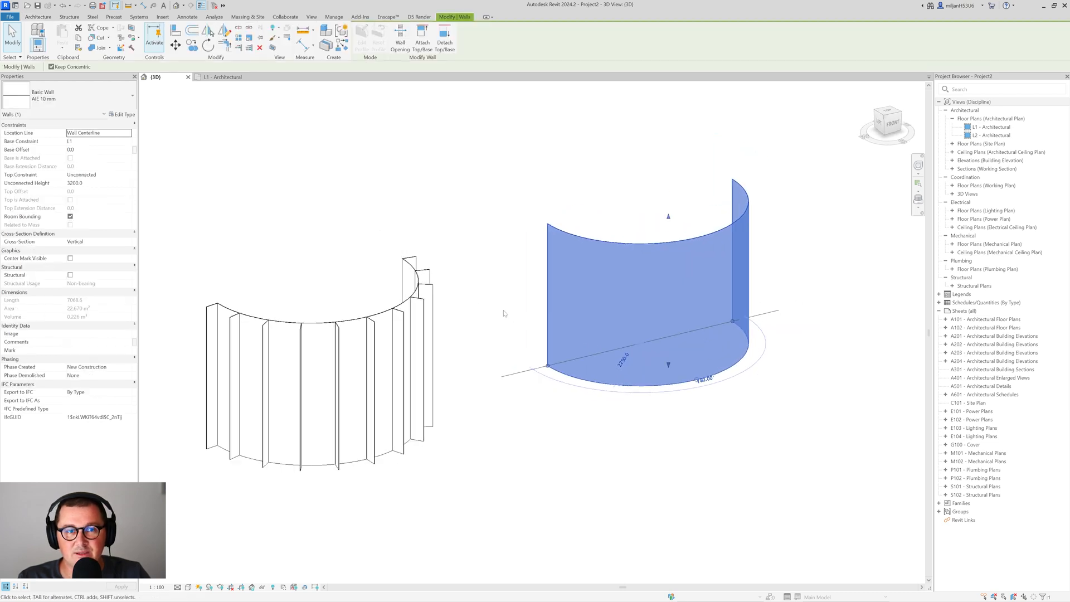
pyautogui.click(505, 248)
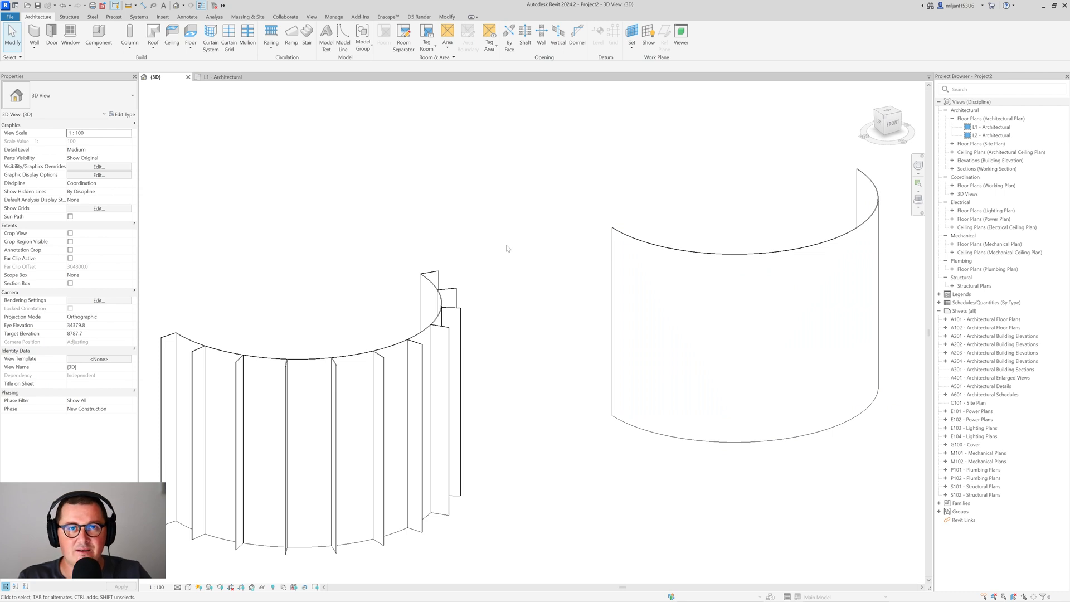
pyautogui.moveTo(469, 243)
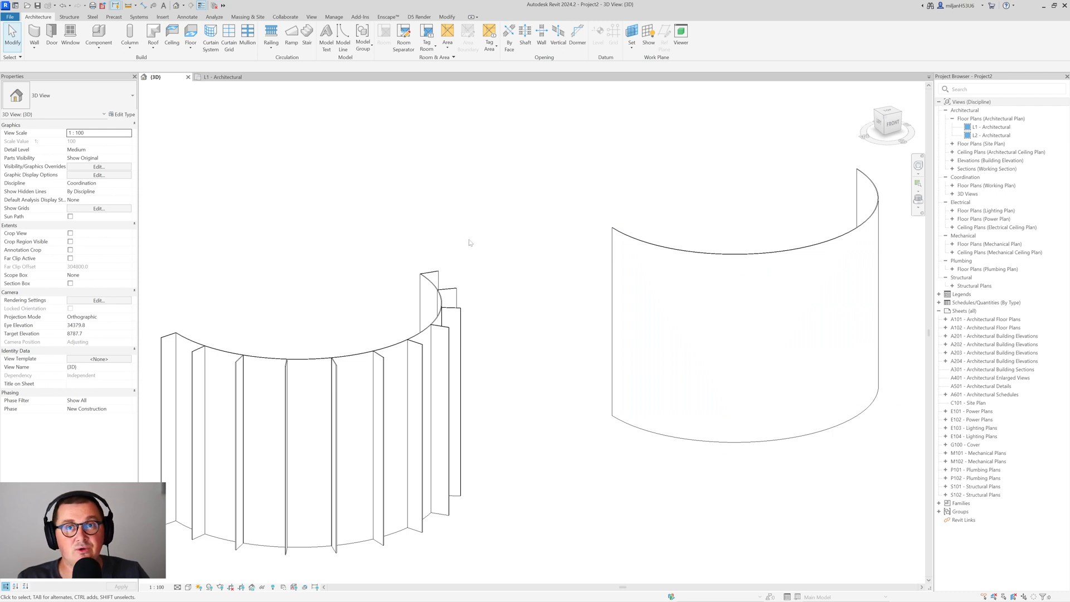
pyautogui.moveTo(410, 233)
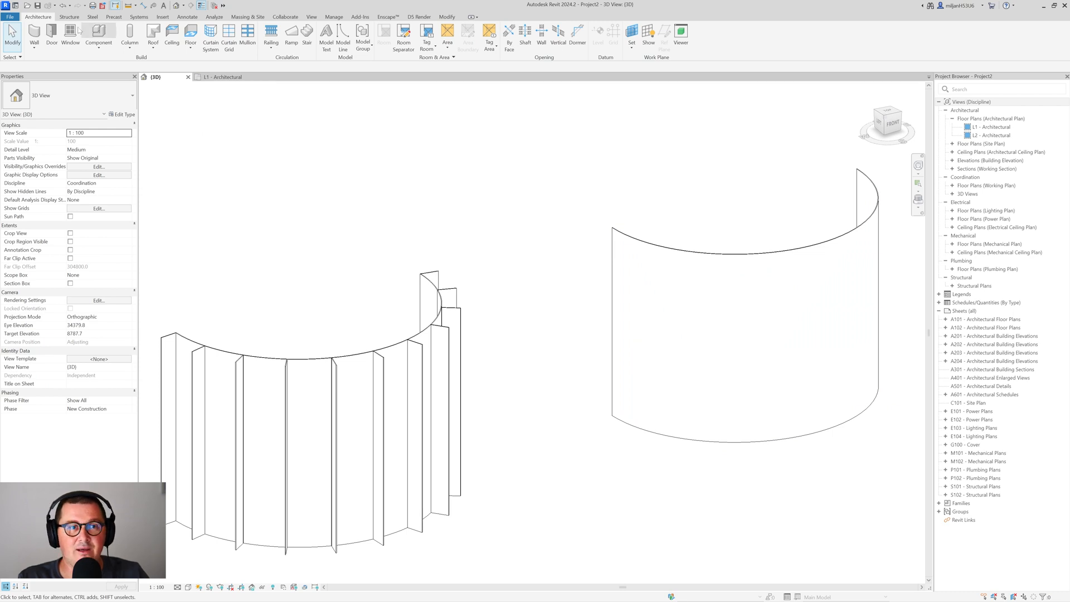
# Step: Create a new family from the Metric Profile template
pyautogui.click(9, 17)
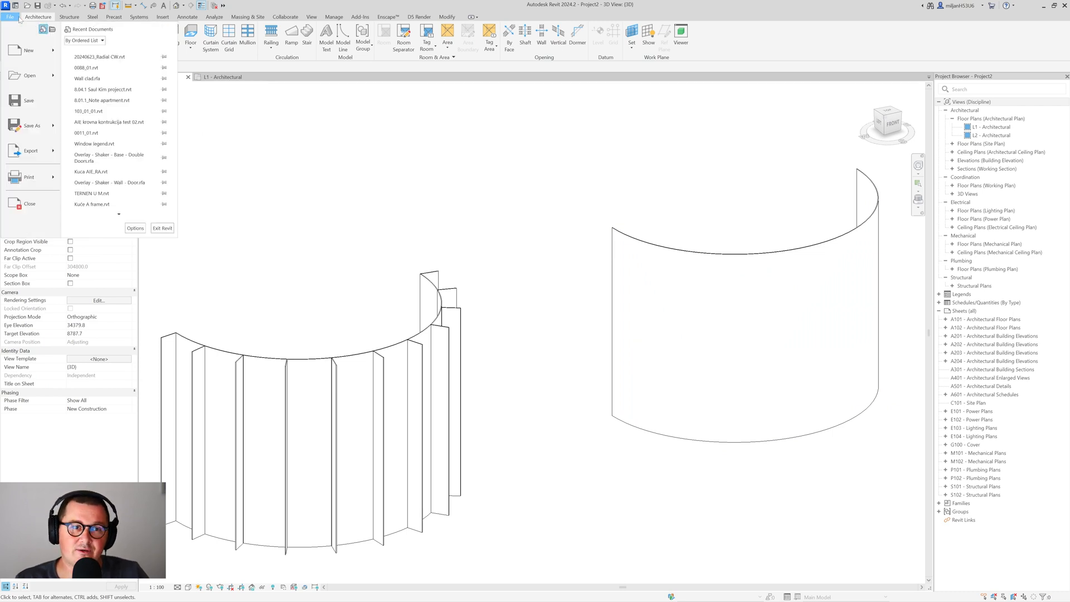
pyautogui.click(28, 50)
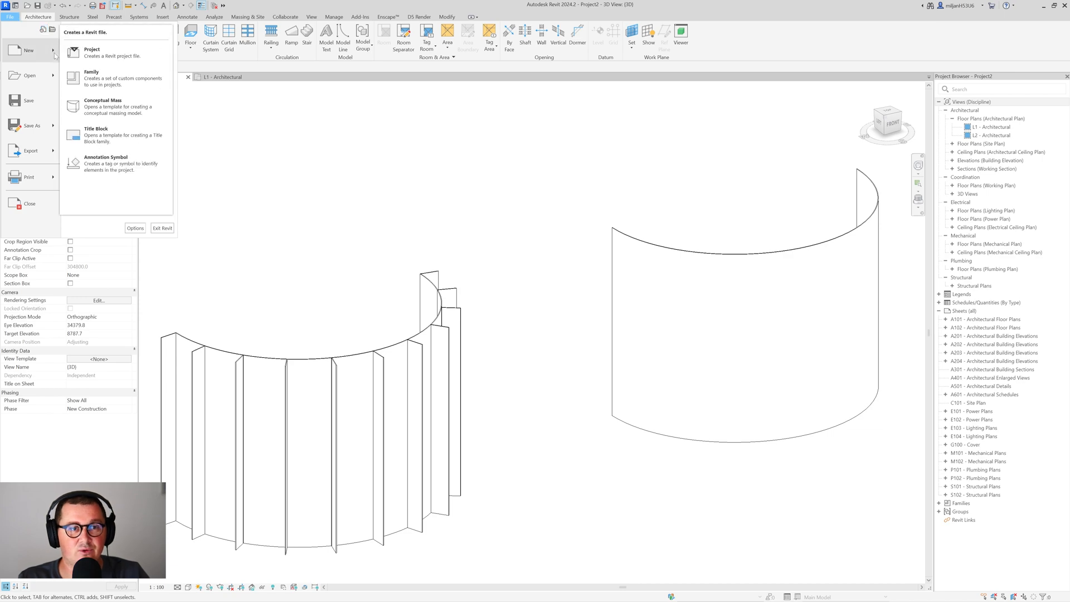
pyautogui.click(91, 74)
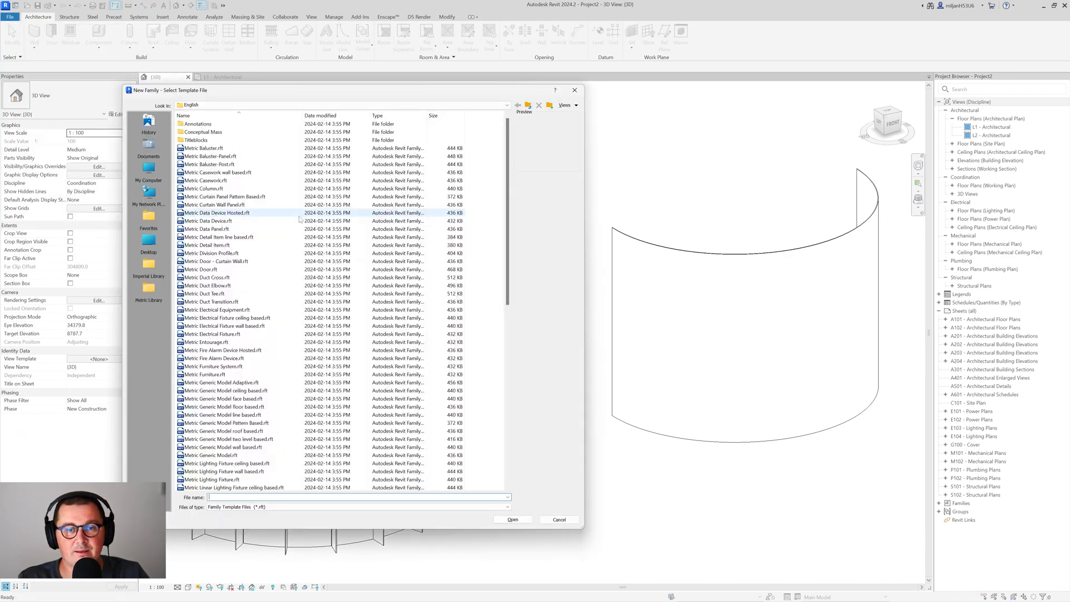
pyautogui.scroll(-3)
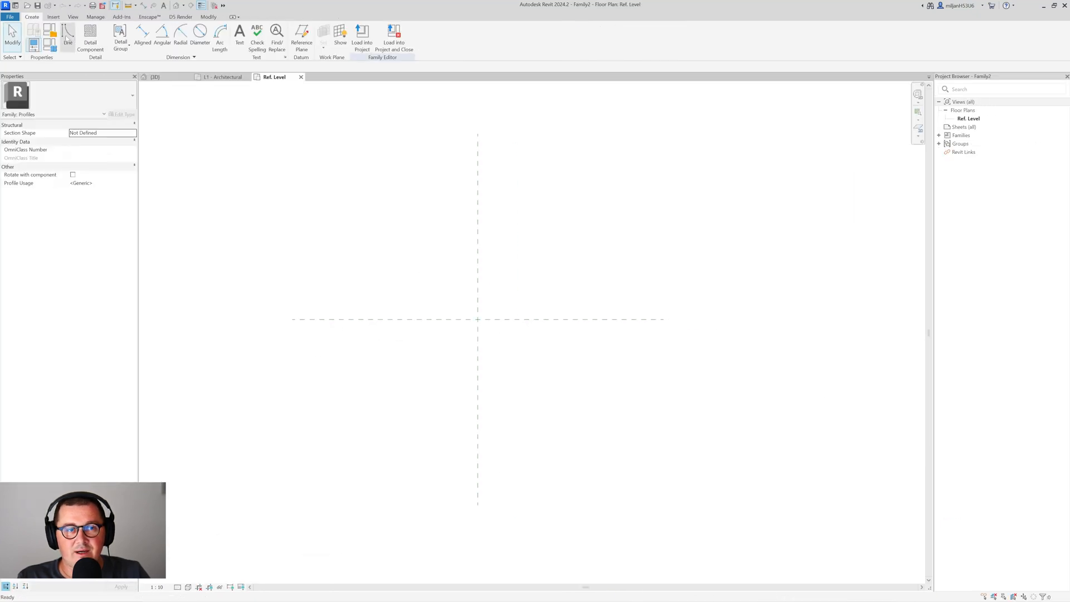
# Step: Sketch a 300 x 10 rectangle at the reference plane intersection and check it with an aligned dimension
pyautogui.click(68, 38)
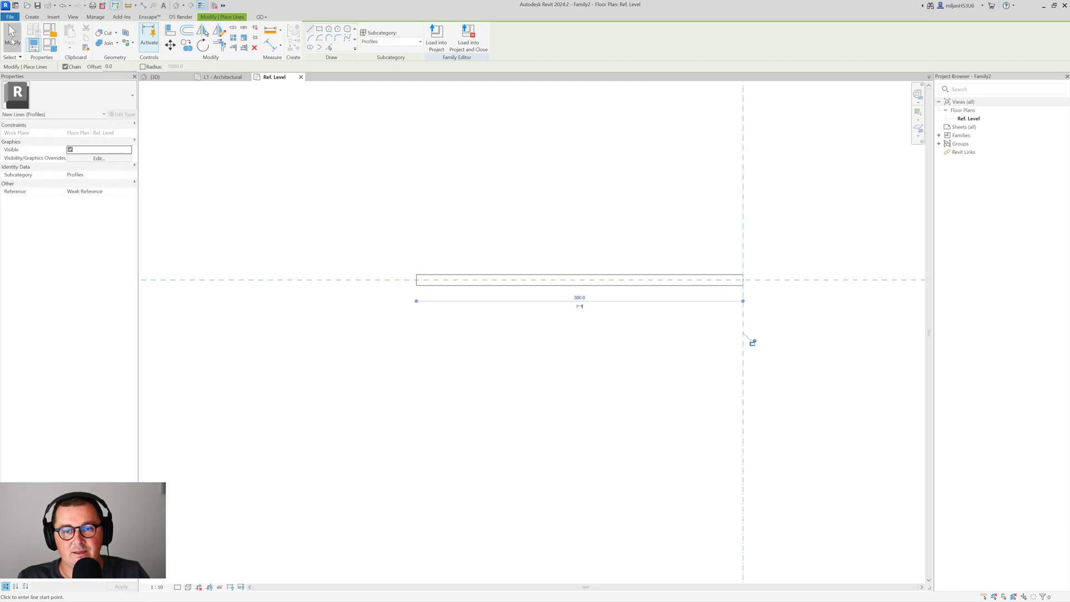
pyautogui.click(314, 35)
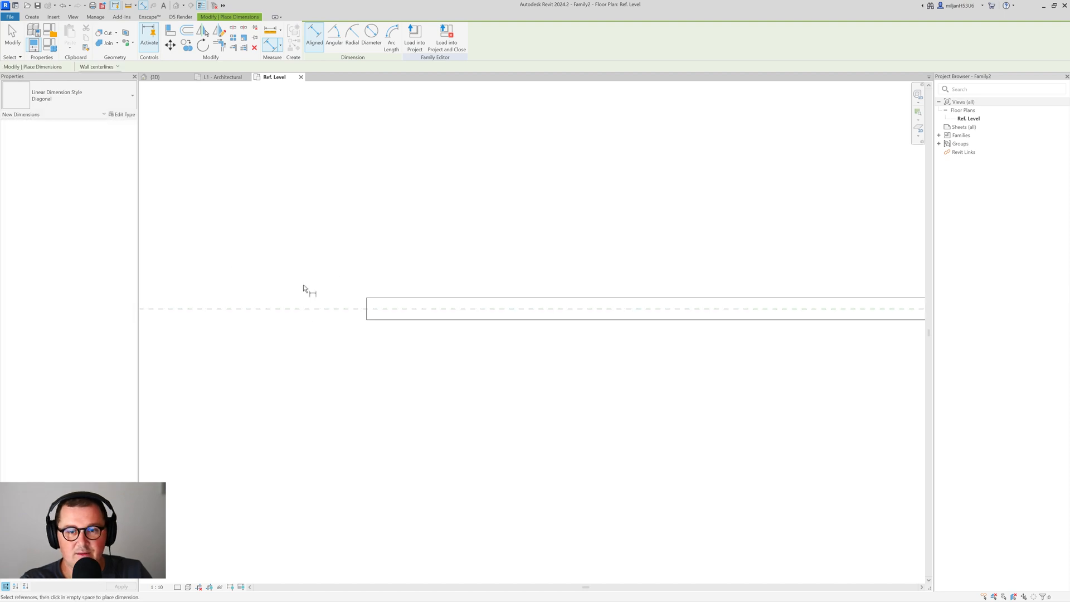
pyautogui.click(621, 276)
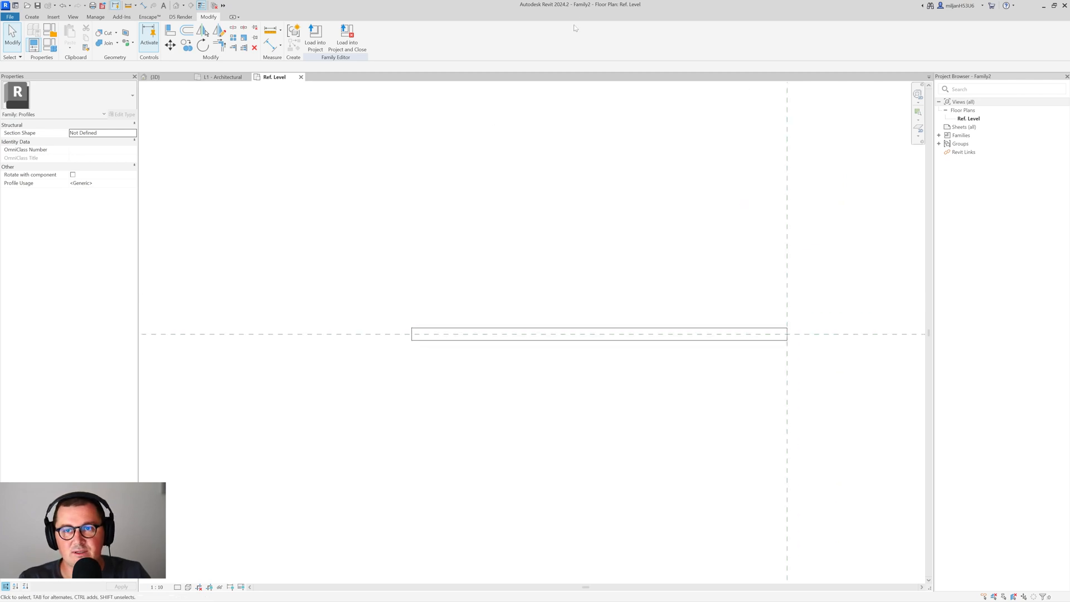
pyautogui.moveTo(450, 105)
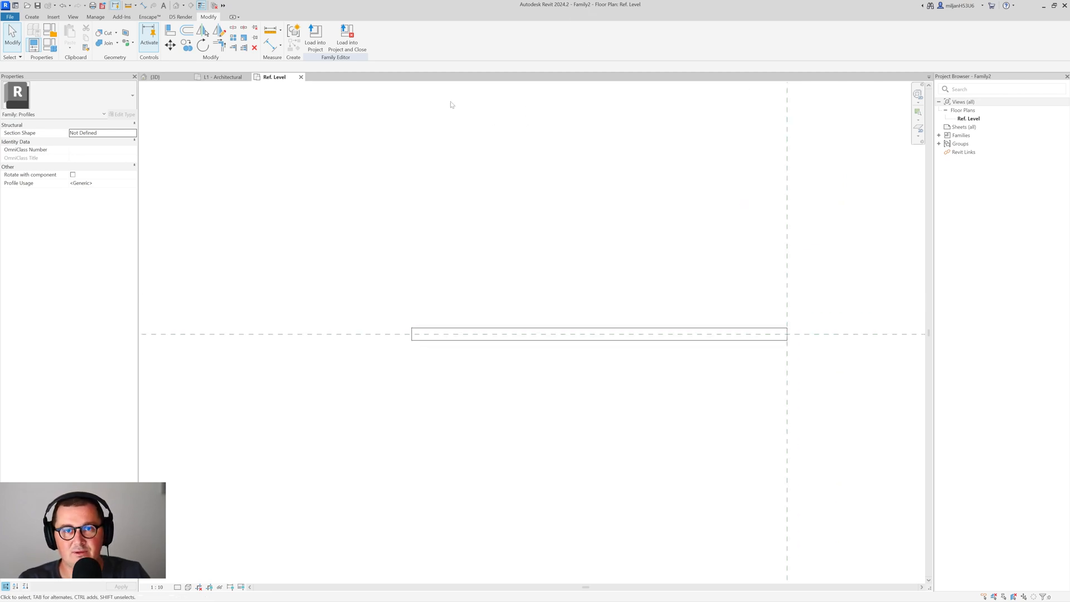
pyautogui.moveTo(314, 36)
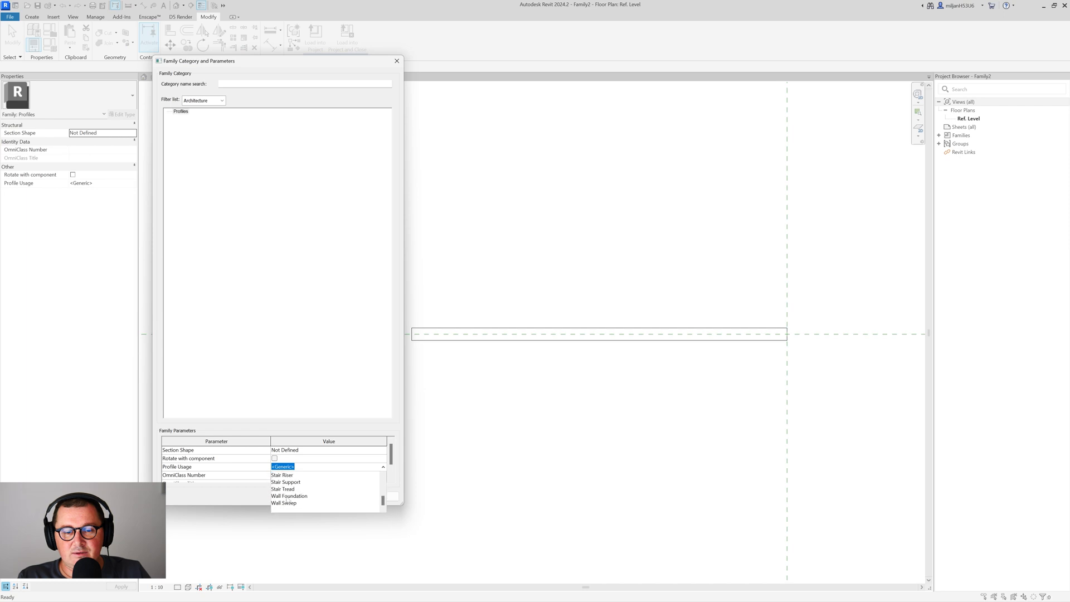
# Step: Set Profile Usage to Wall Sweep and load the family into the project
pyautogui.click(284, 503)
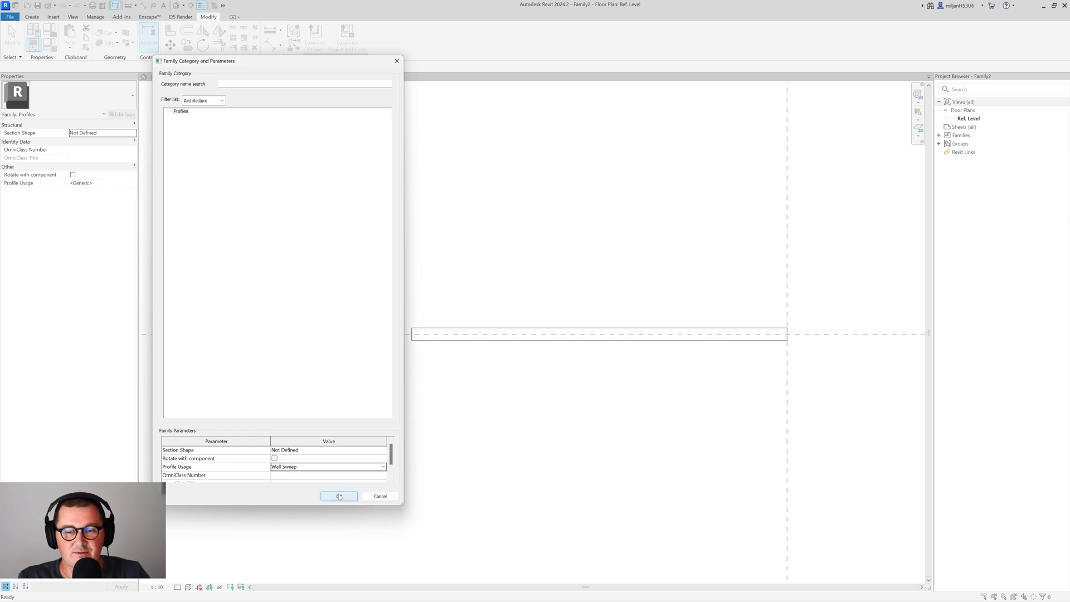
pyautogui.click(339, 496)
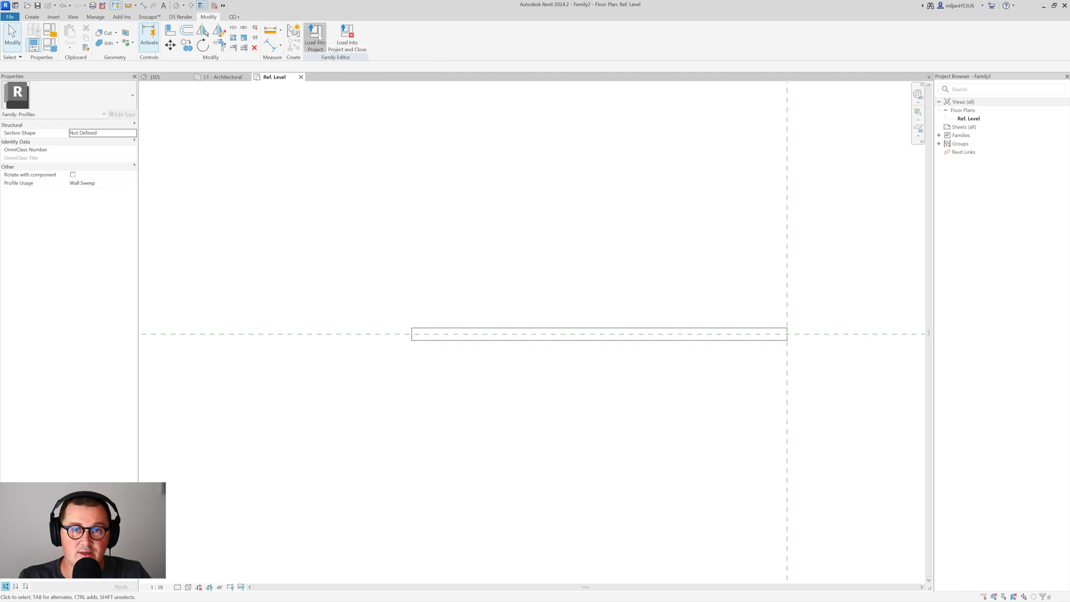
pyautogui.click(223, 77)
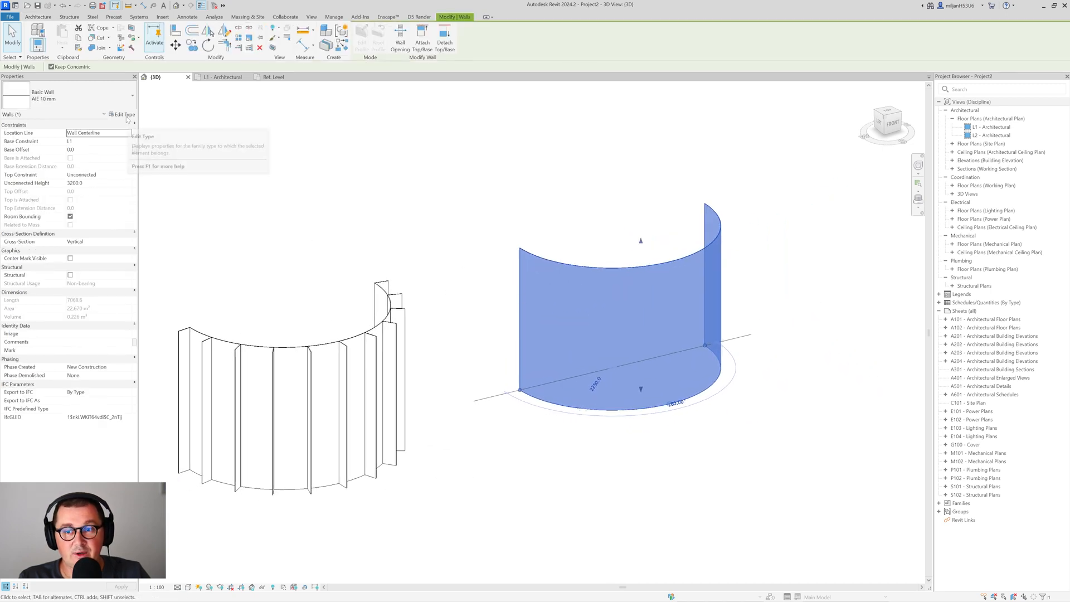
# Step: Edit the curved wall's structure and show its assembly preview as a Section view
pyautogui.click(126, 114)
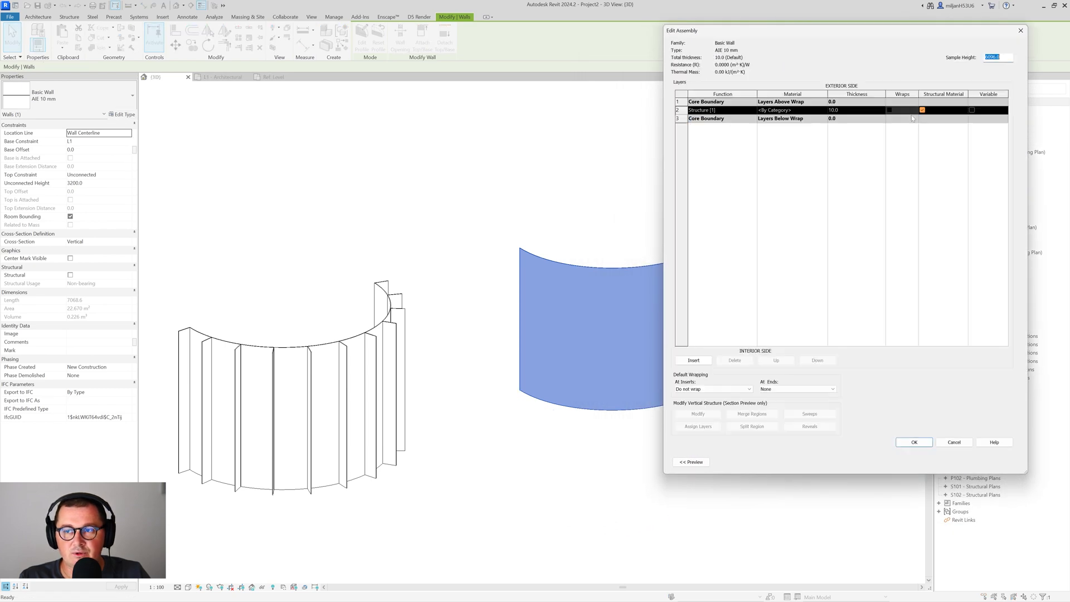
pyautogui.click(691, 461)
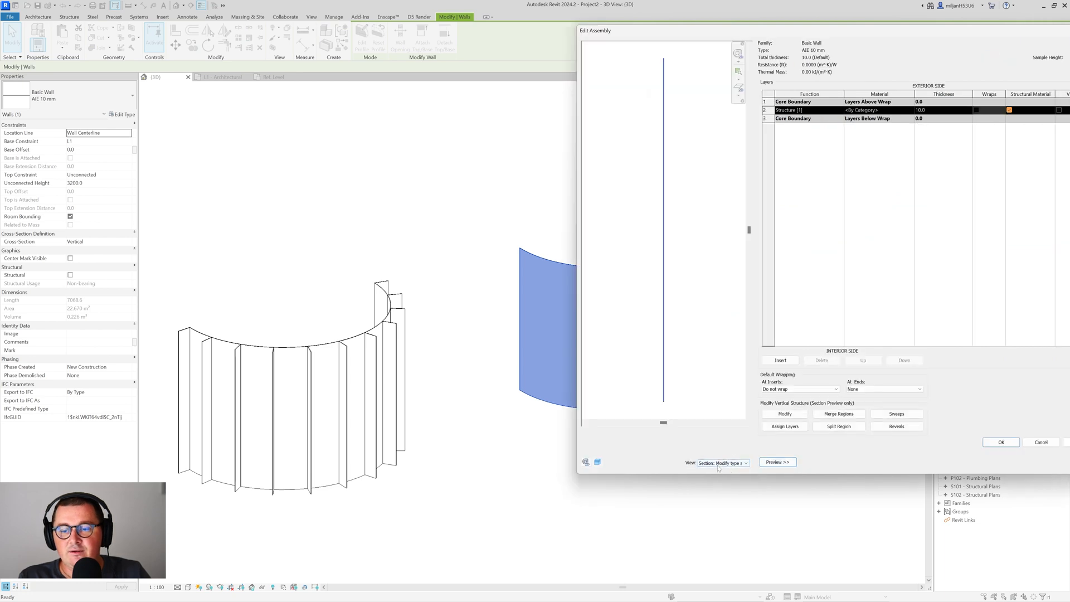
pyautogui.click(722, 463)
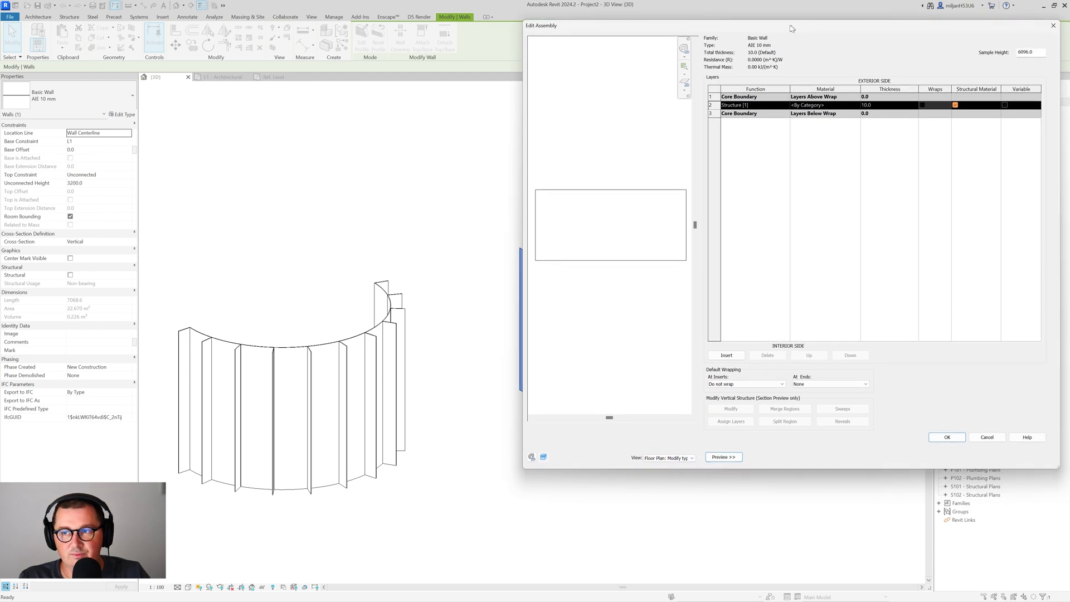
pyautogui.click(656, 457)
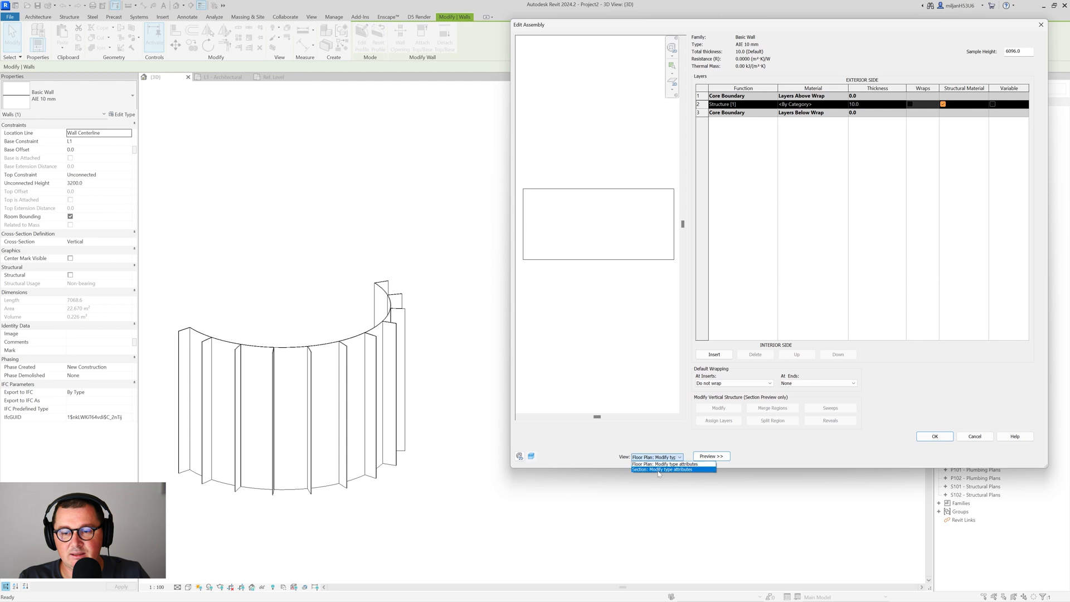
pyautogui.click(661, 469)
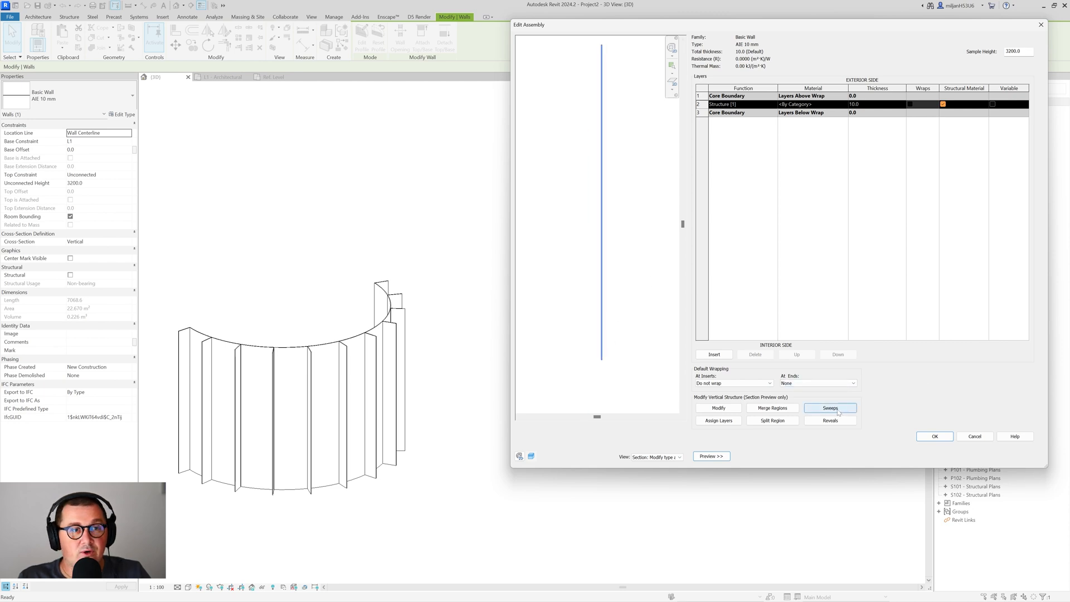
# Step: Add seven wall sweeps using the Family2 profile at increasing Distance values
pyautogui.click(830, 408)
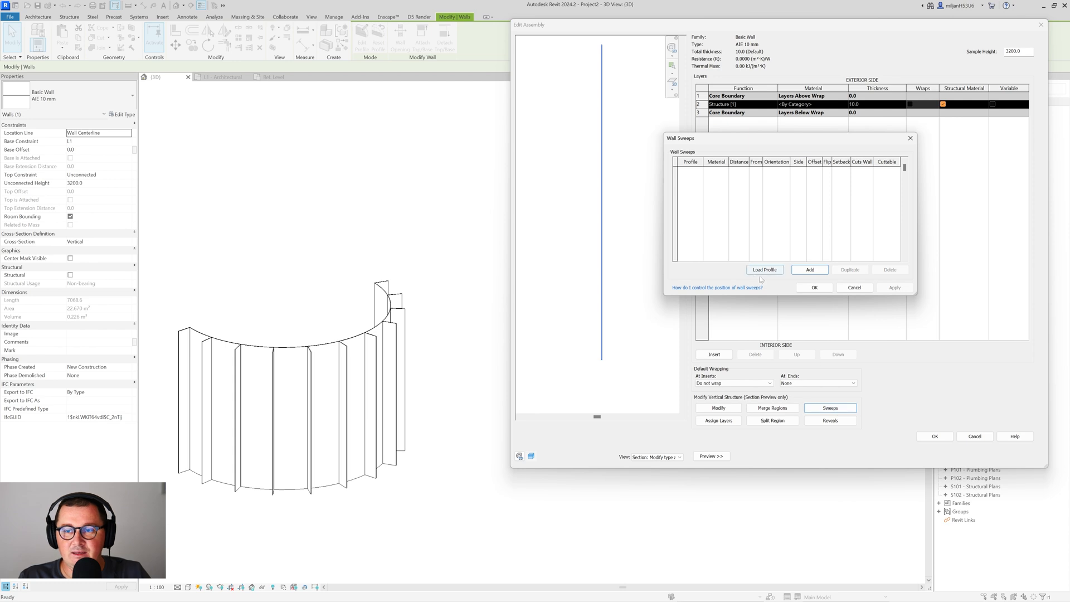
pyautogui.click(809, 269)
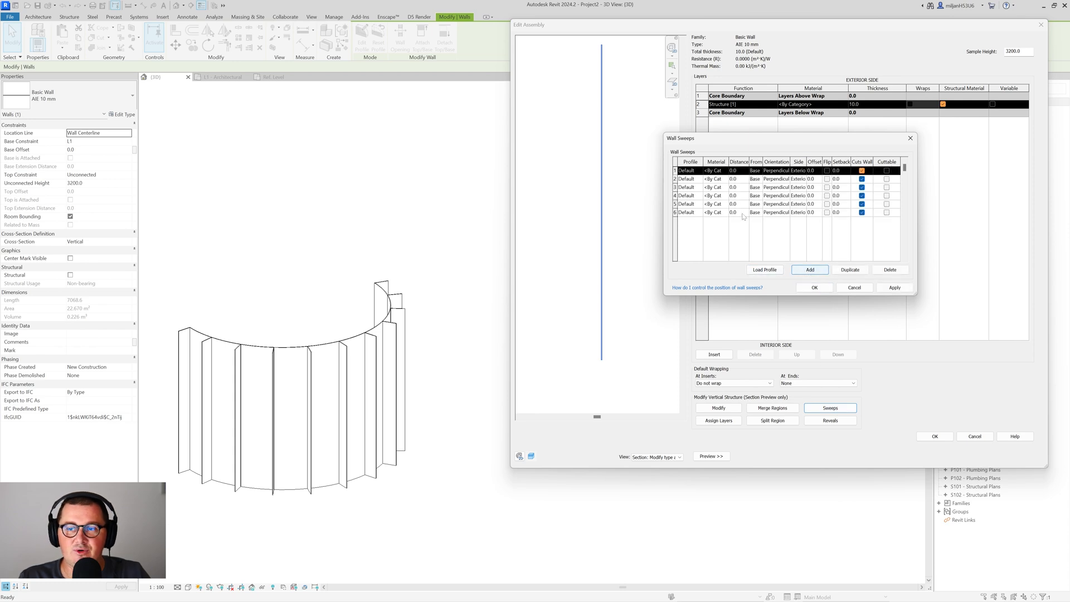
pyautogui.click(809, 268)
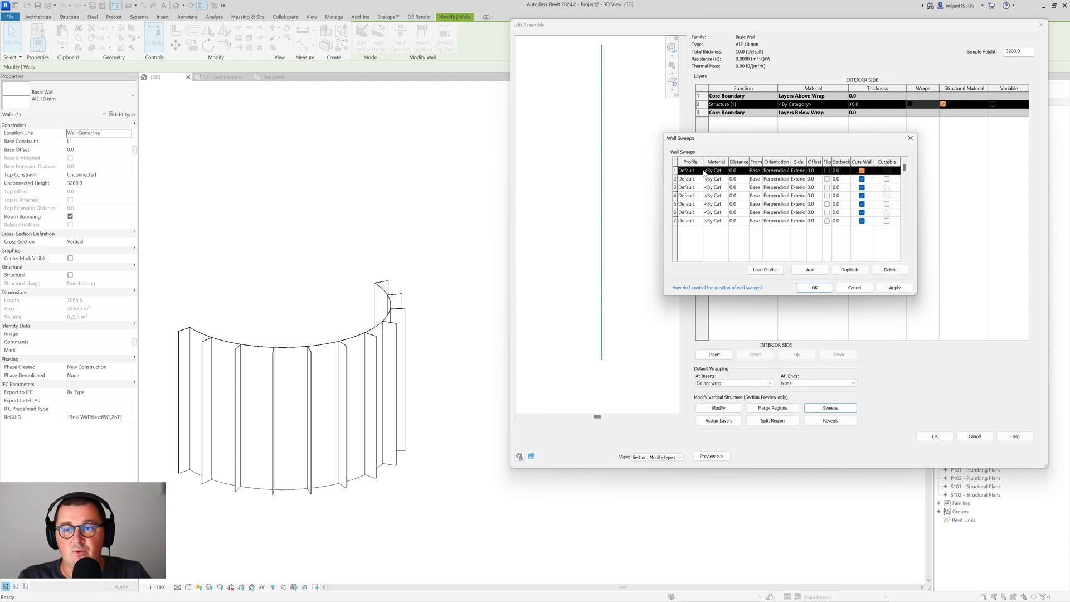
pyautogui.click(690, 178)
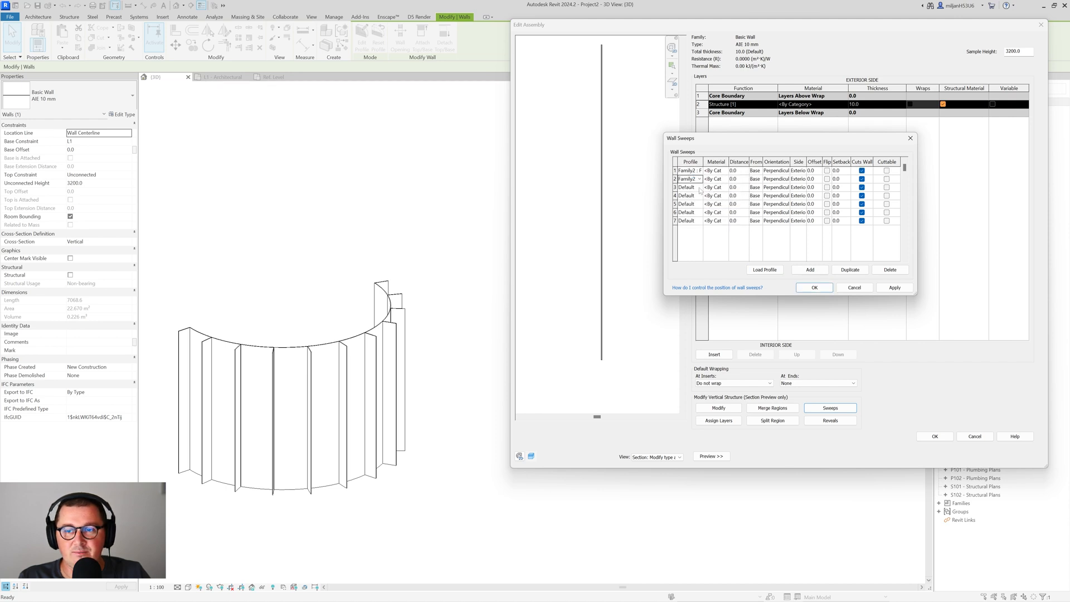
pyautogui.click(688, 212)
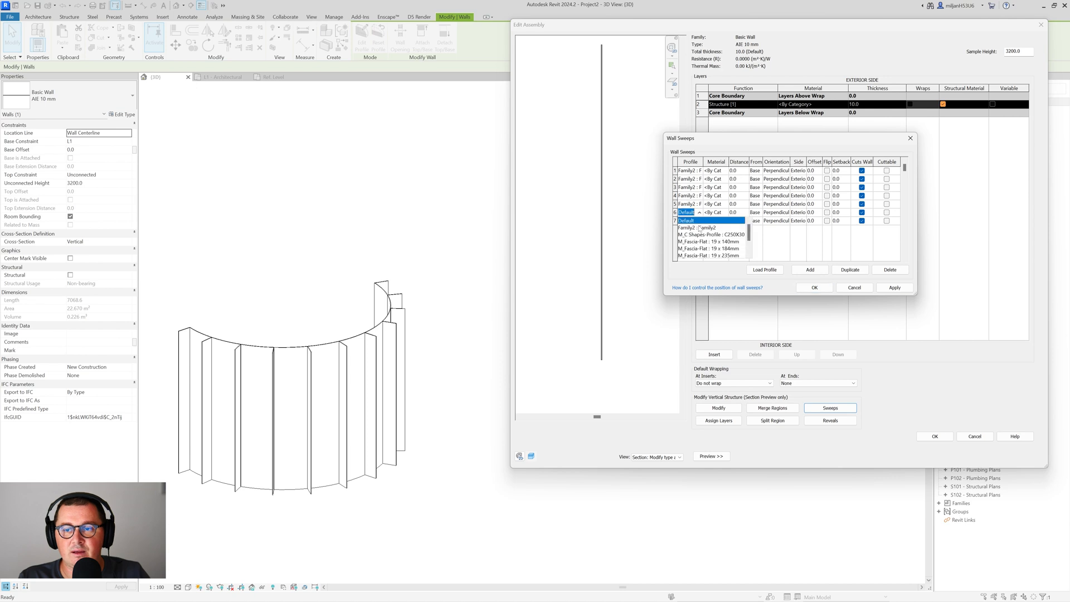
pyautogui.click(695, 227)
pyautogui.write('2')
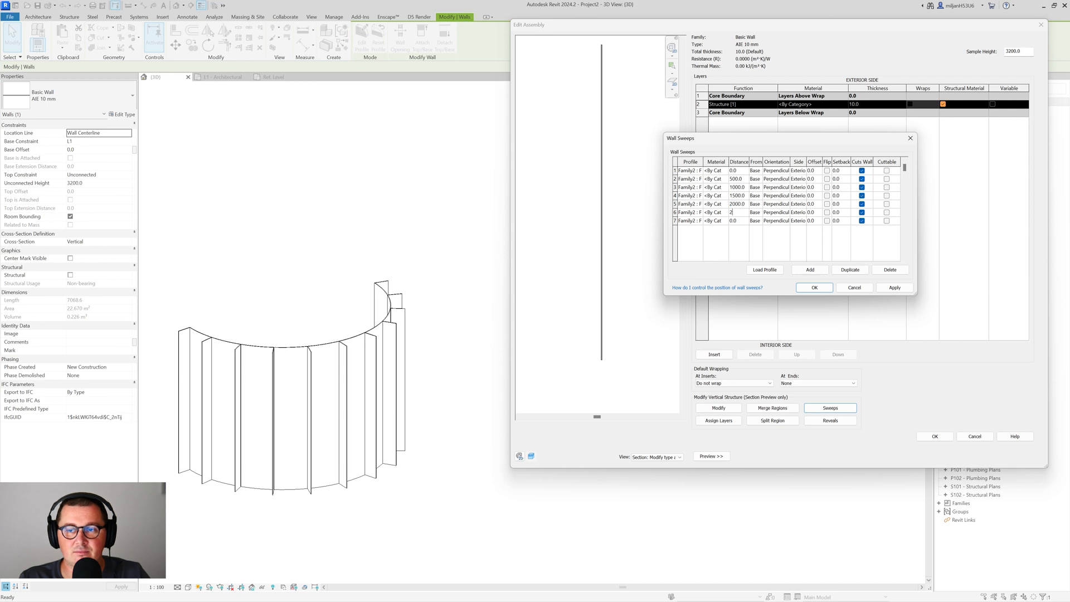
pyautogui.click(814, 288)
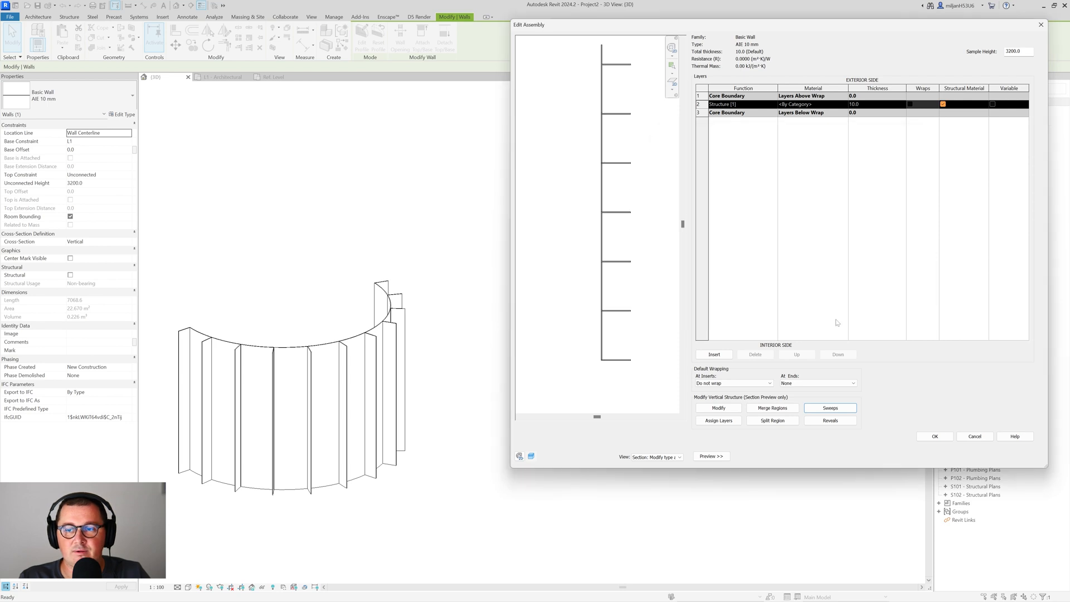
# Step: Confirm the wall type changes and orbit to inspect the seven horizontal fins in 3D
pyautogui.click(934, 436)
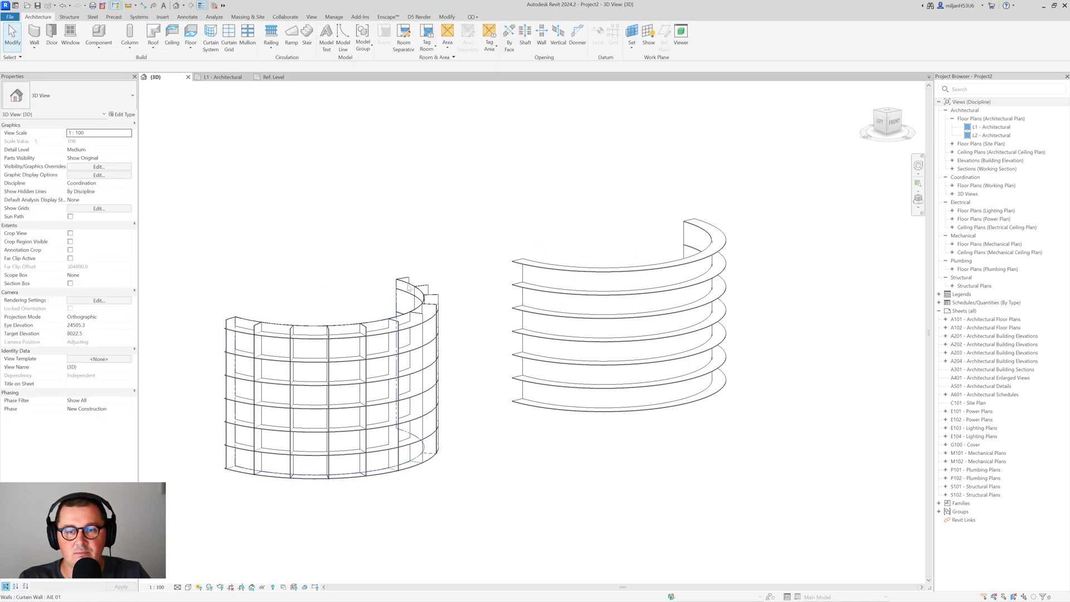
pyautogui.click(328, 376)
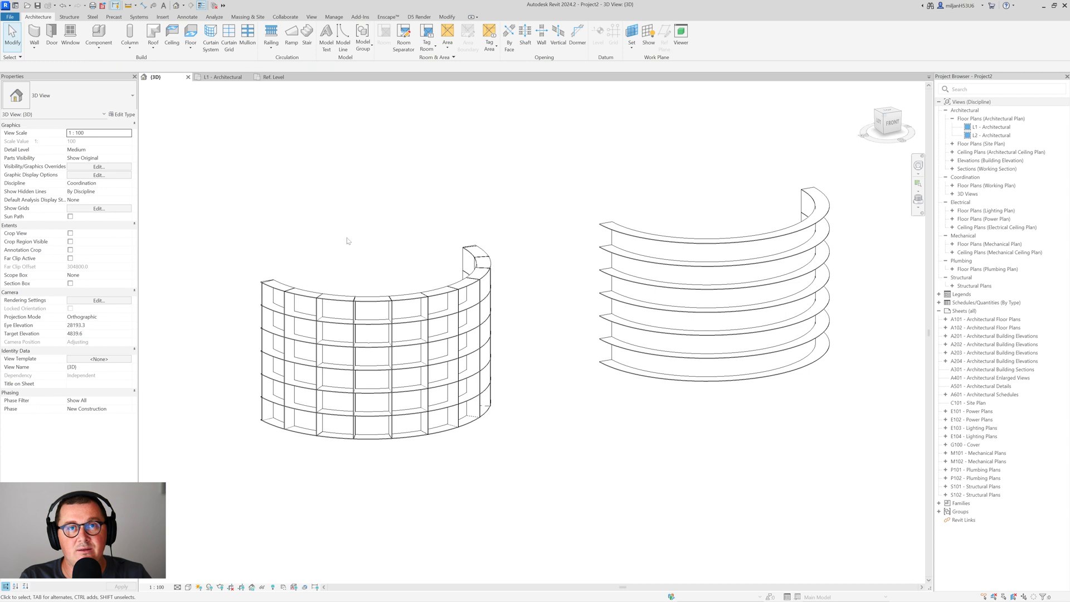
pyautogui.moveTo(455, 189)
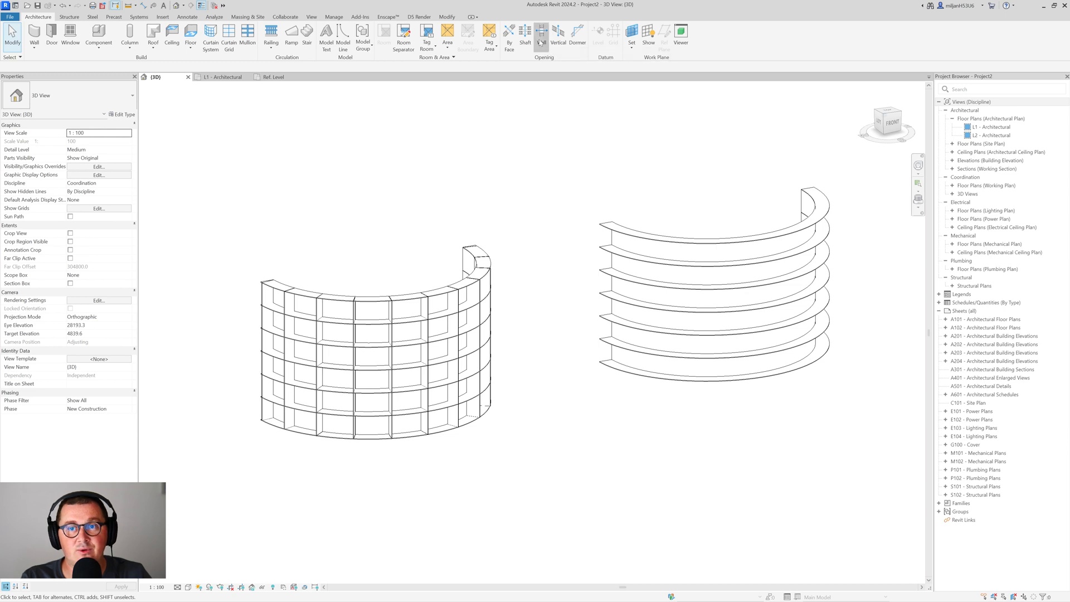
# Step: Cut a rectangular wall opening through the curved finned wall and adjust its edge in the L1 plan
pyautogui.click(541, 36)
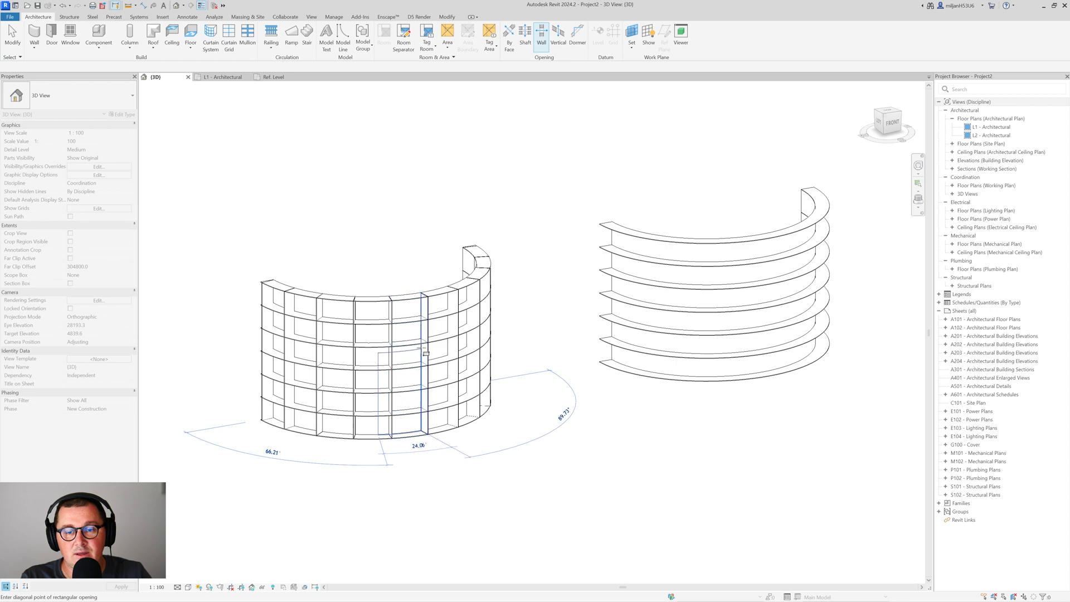
pyautogui.click(389, 334)
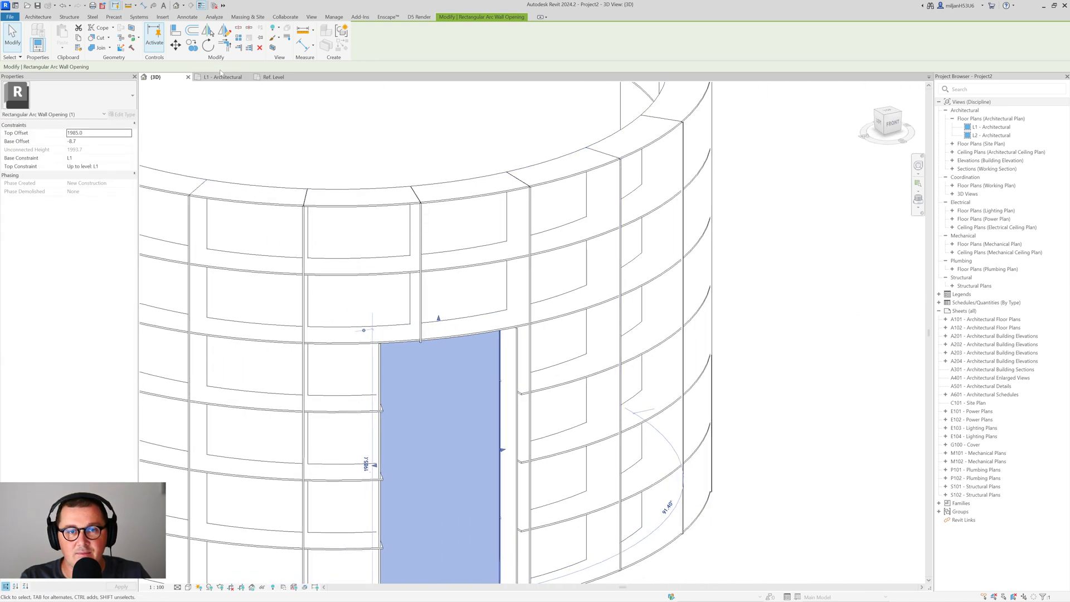
pyautogui.click(220, 77)
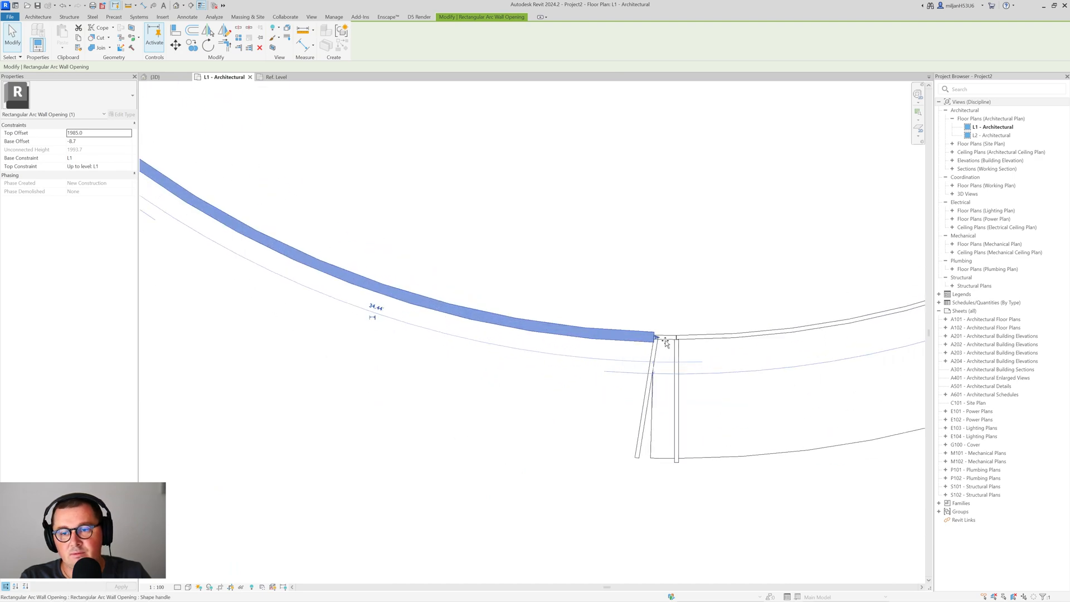
pyautogui.click(155, 77)
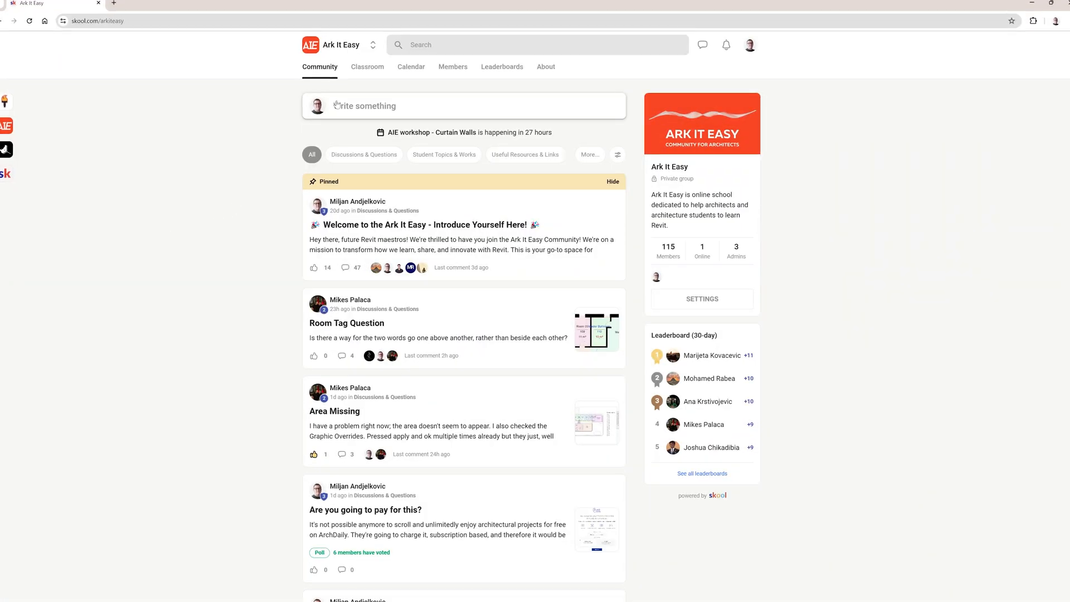
# Step: Go to the Classroom page of the Ark It Easy Skool community
pyautogui.click(366, 67)
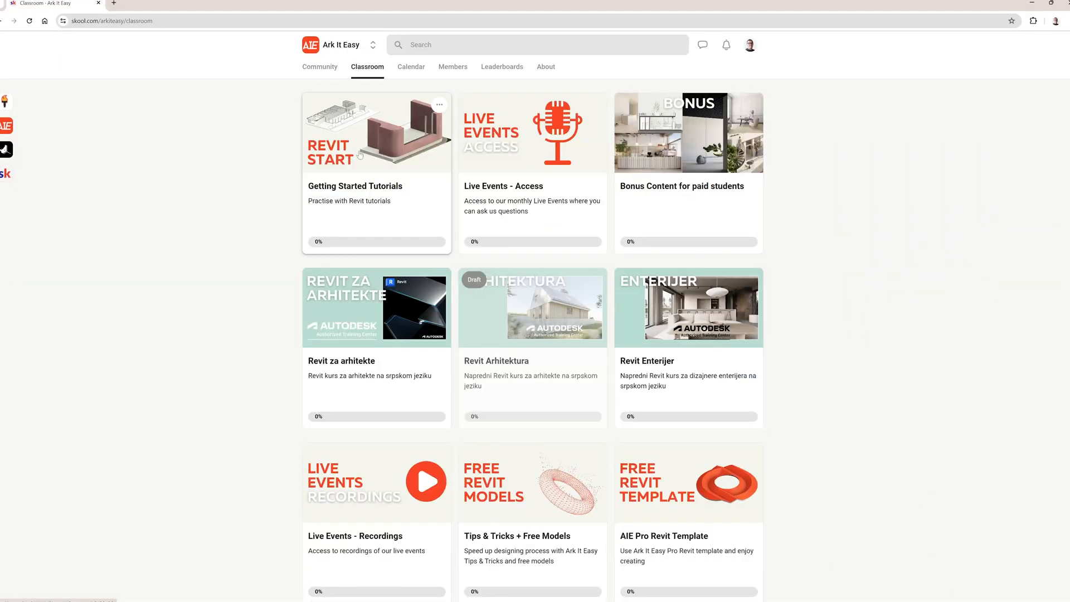